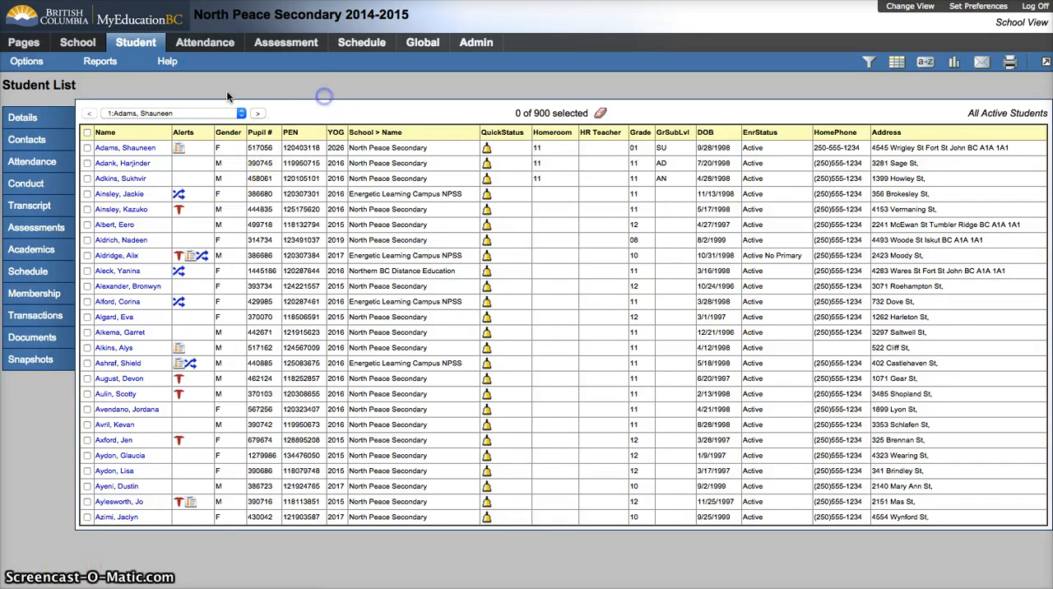
left_click(171, 61)
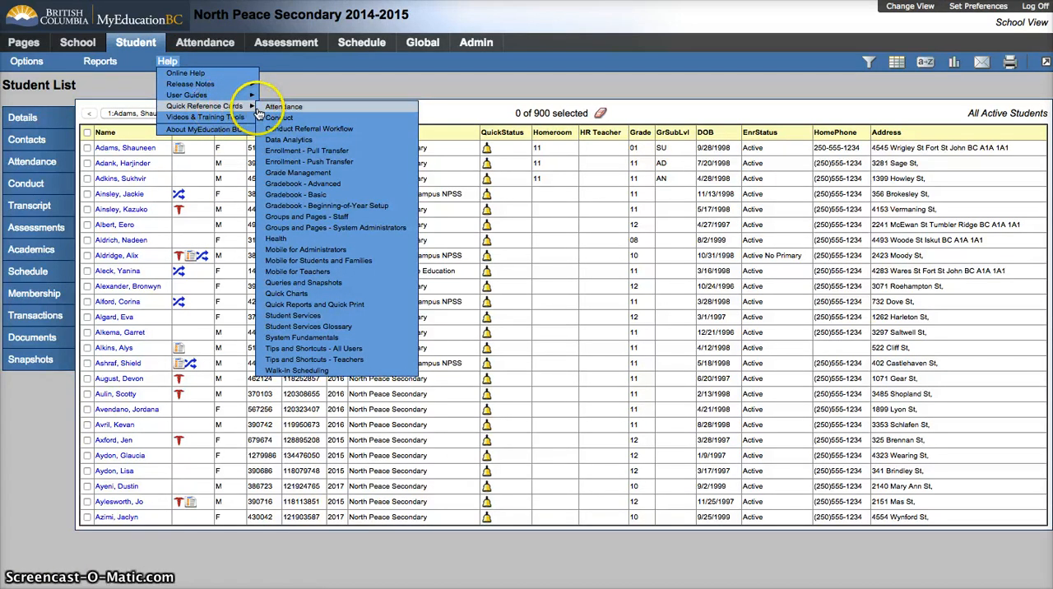
mouse_move(312, 304)
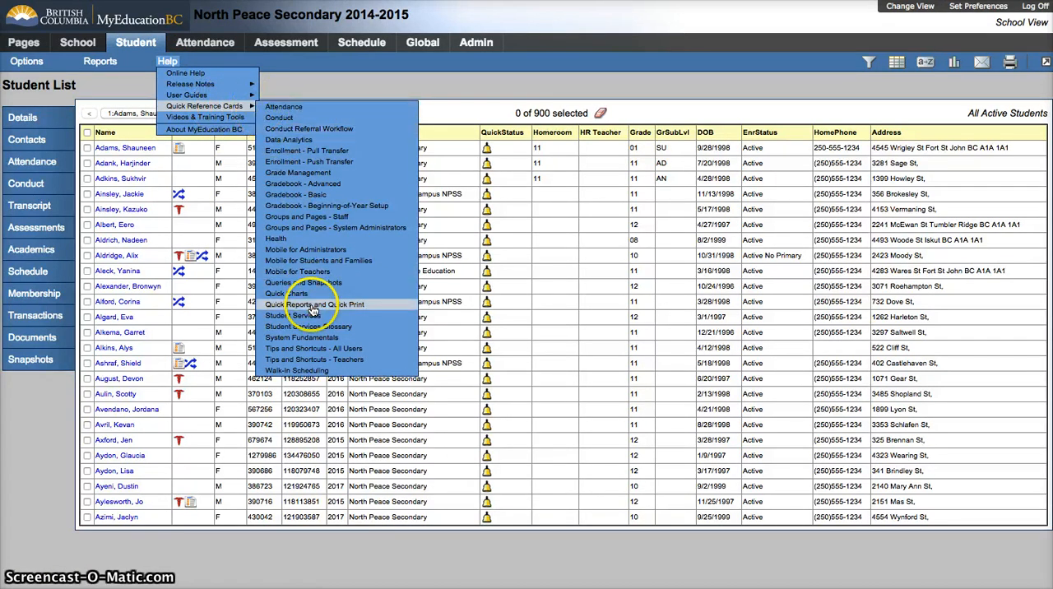
mouse_move(316, 370)
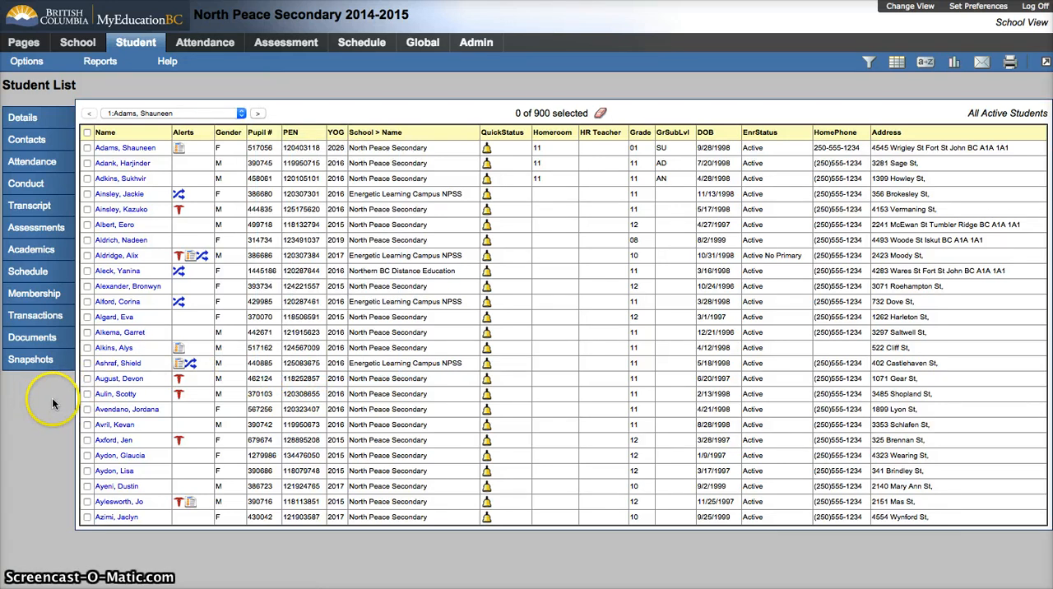
mouse_move(50, 421)
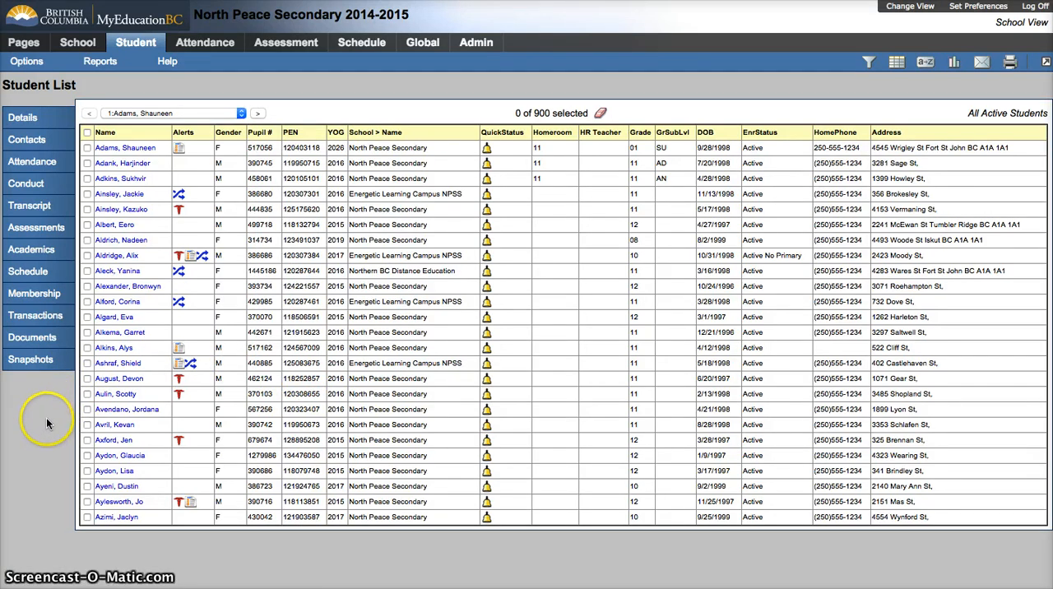
mouse_move(26, 418)
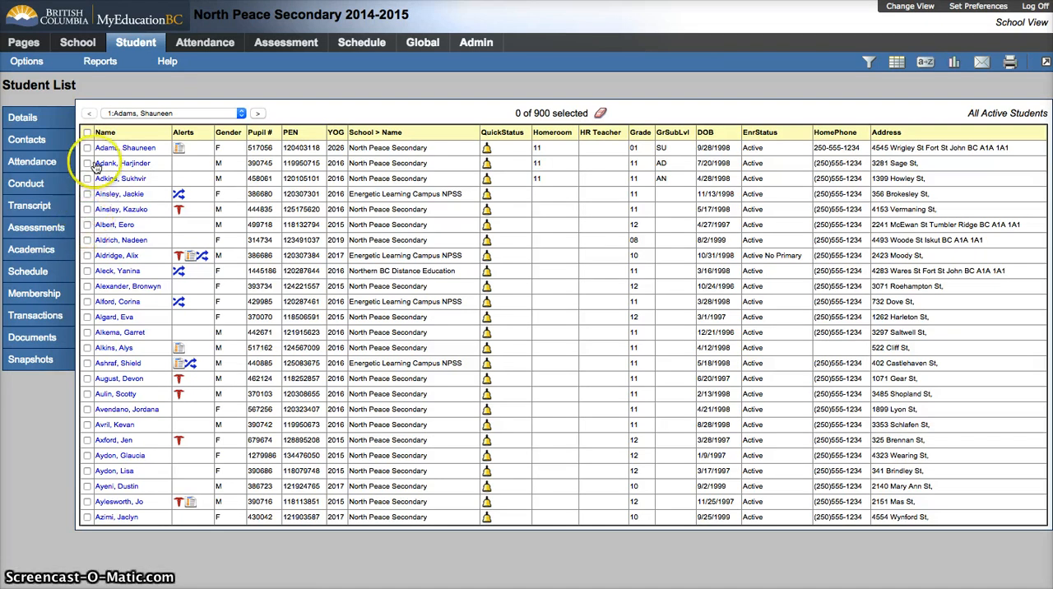
left_click(85, 161)
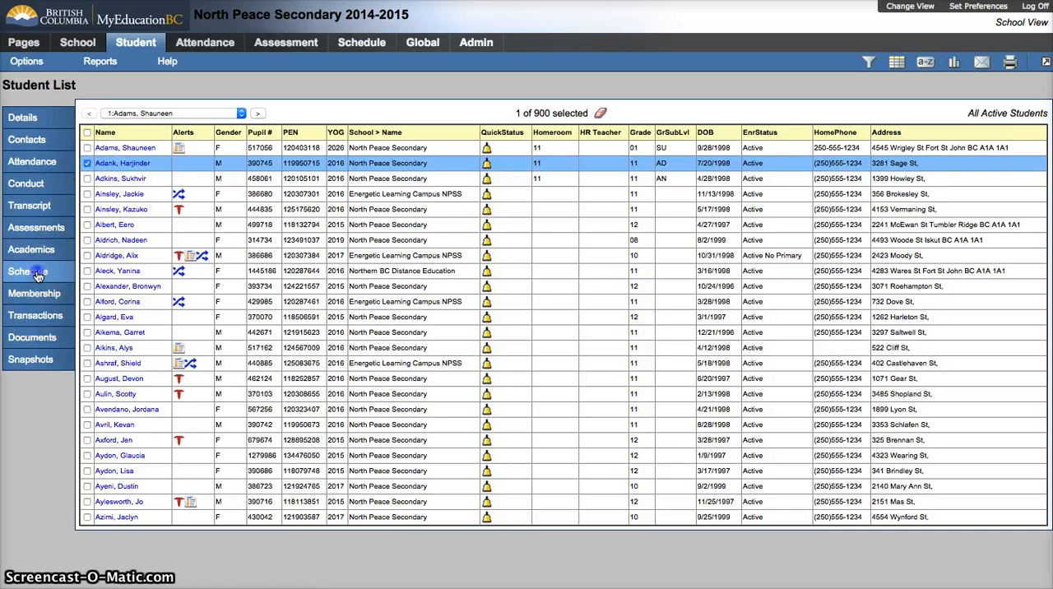
left_click(31, 270)
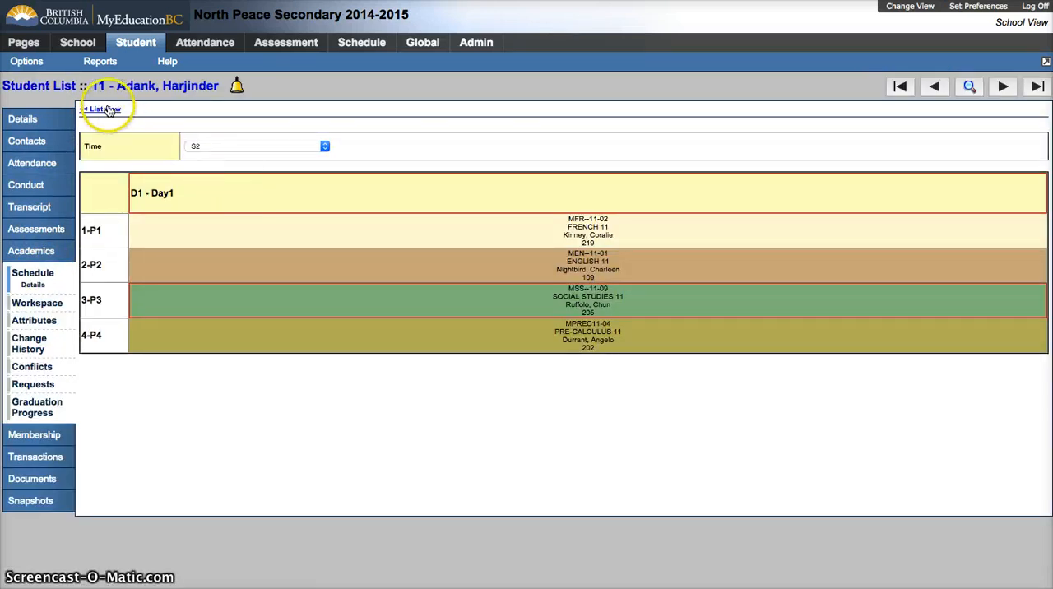
left_click(101, 109)
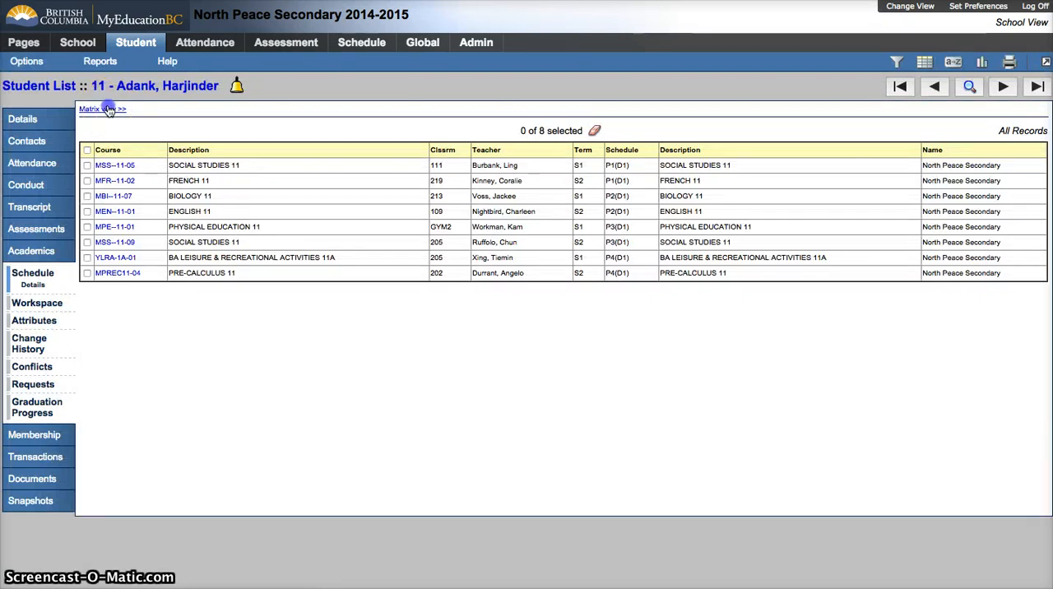
left_click(102, 109)
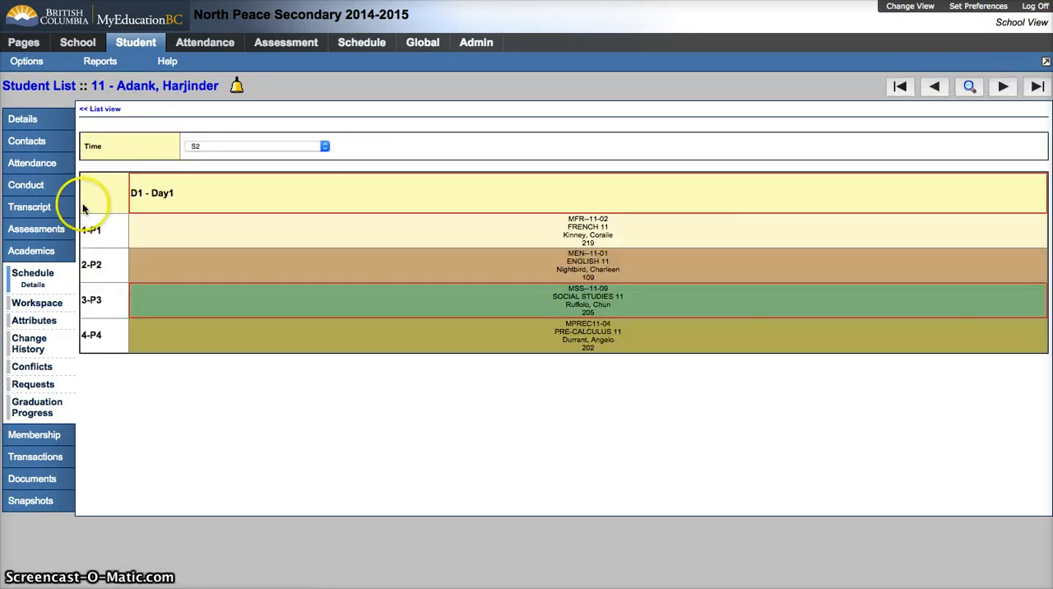
mouse_move(19, 303)
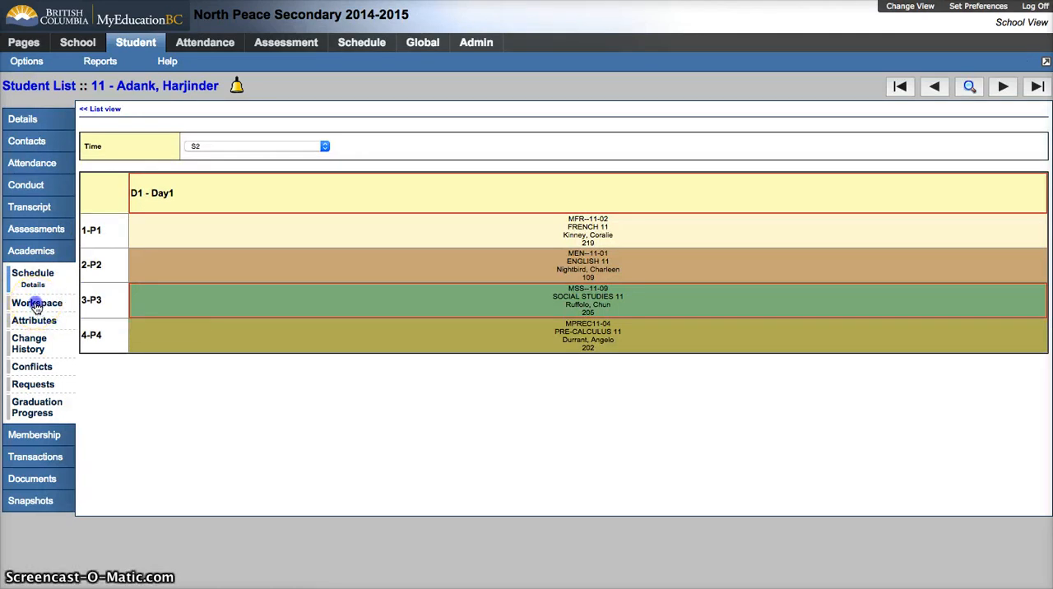
Enter the student's scheduling workspace with term S2 kept selected.
left_click(37, 290)
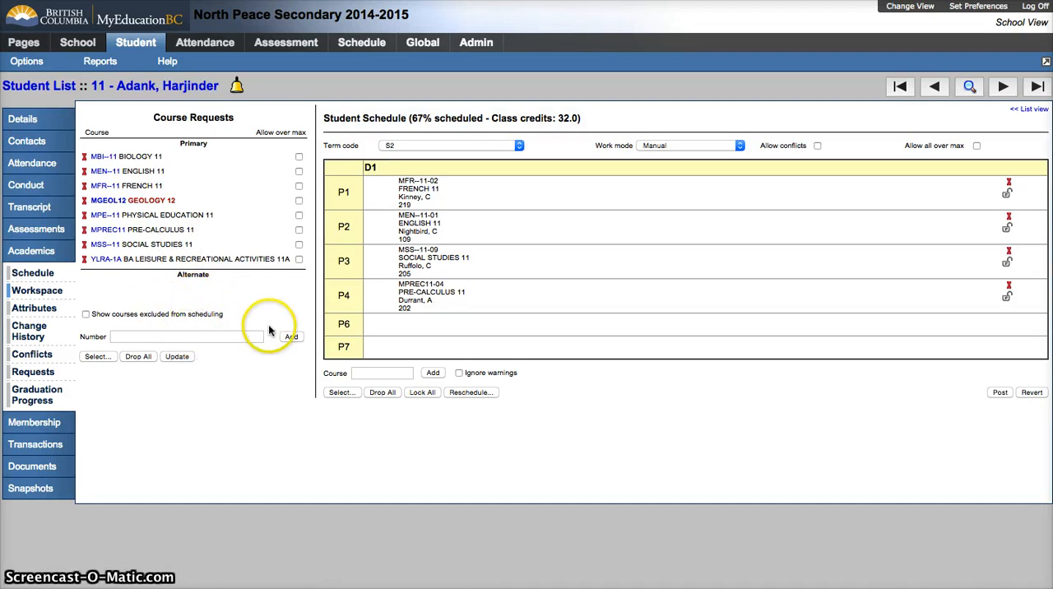
mouse_move(696, 271)
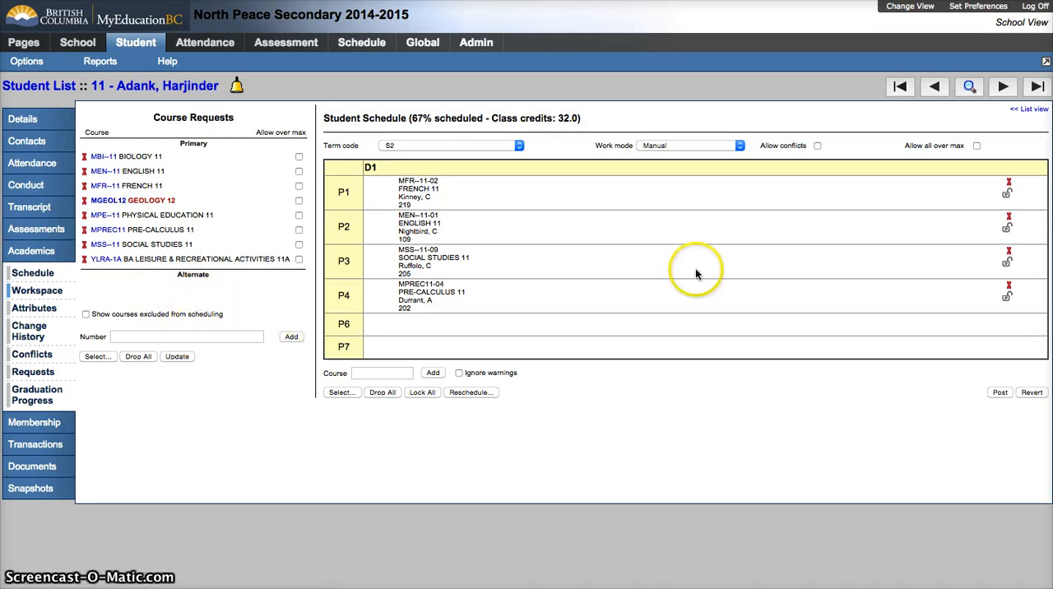
mouse_move(785, 139)
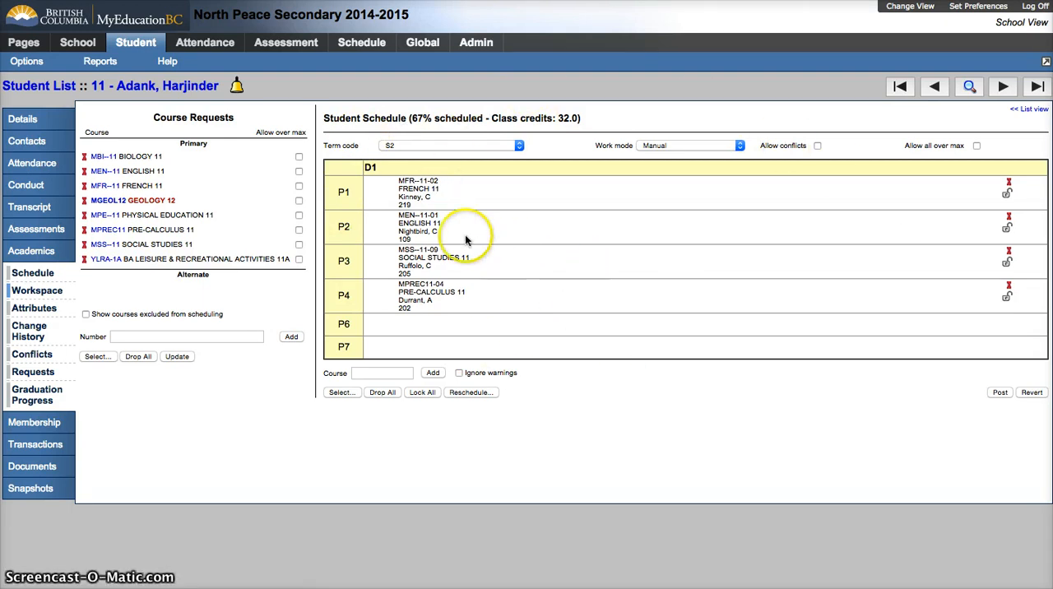
left_click(517, 145)
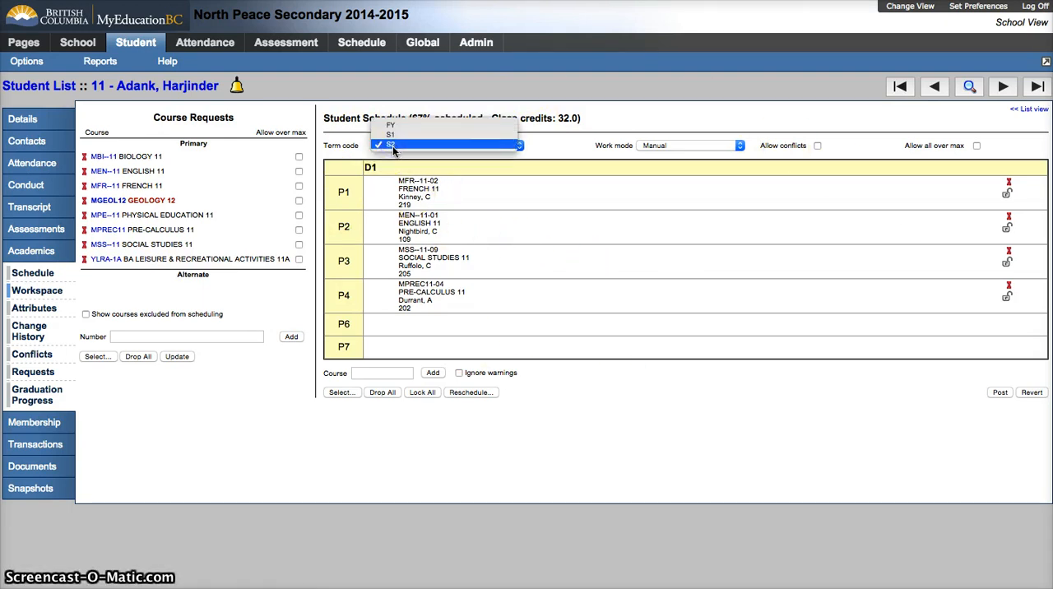
left_click(392, 145)
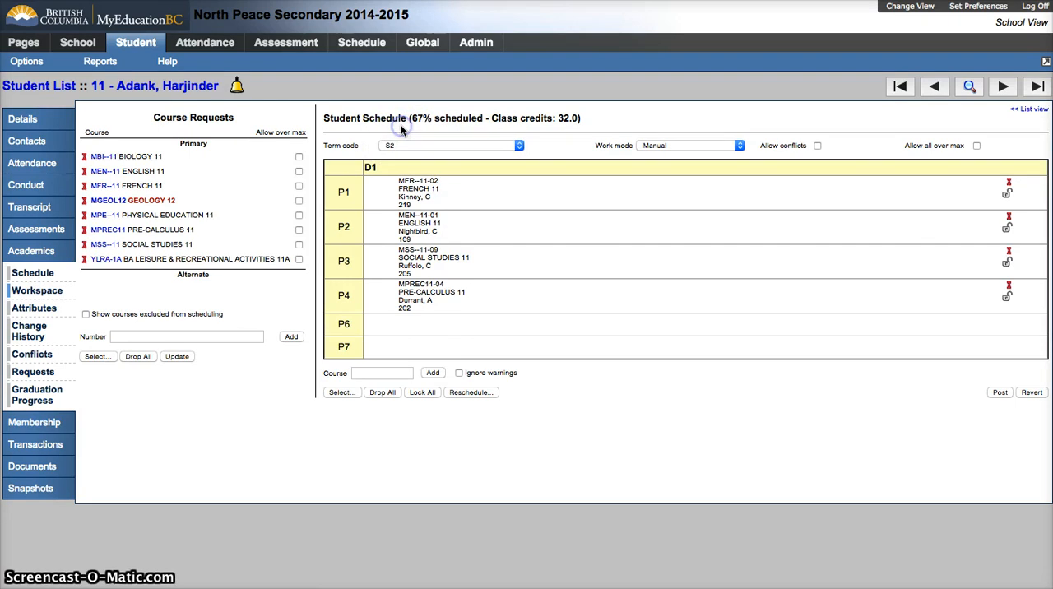
View the full-year timetable, dismiss the section conflict warning and return to S2.
left_click(516, 145)
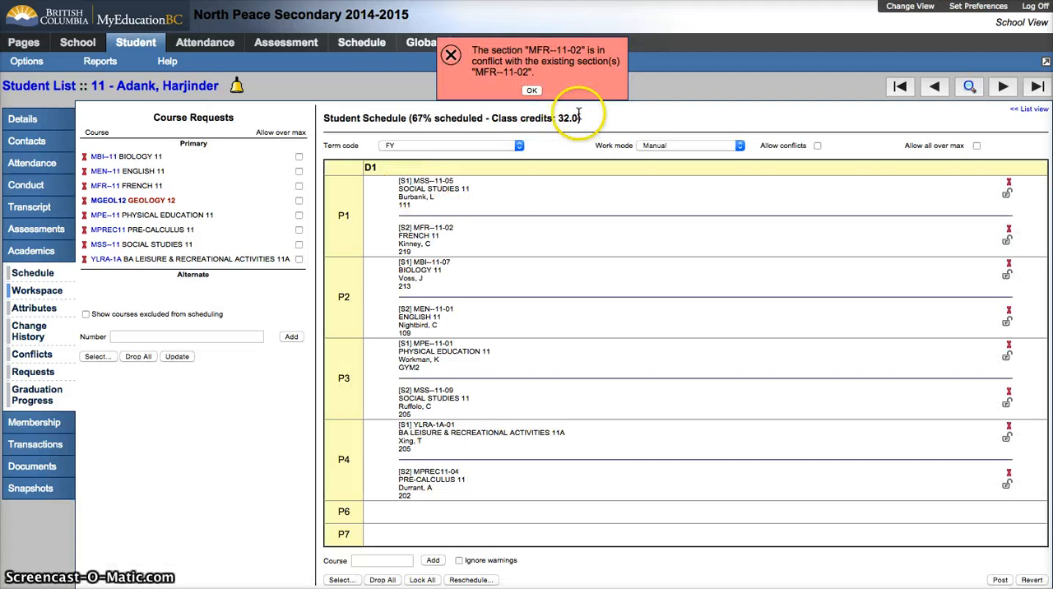
left_click(533, 91)
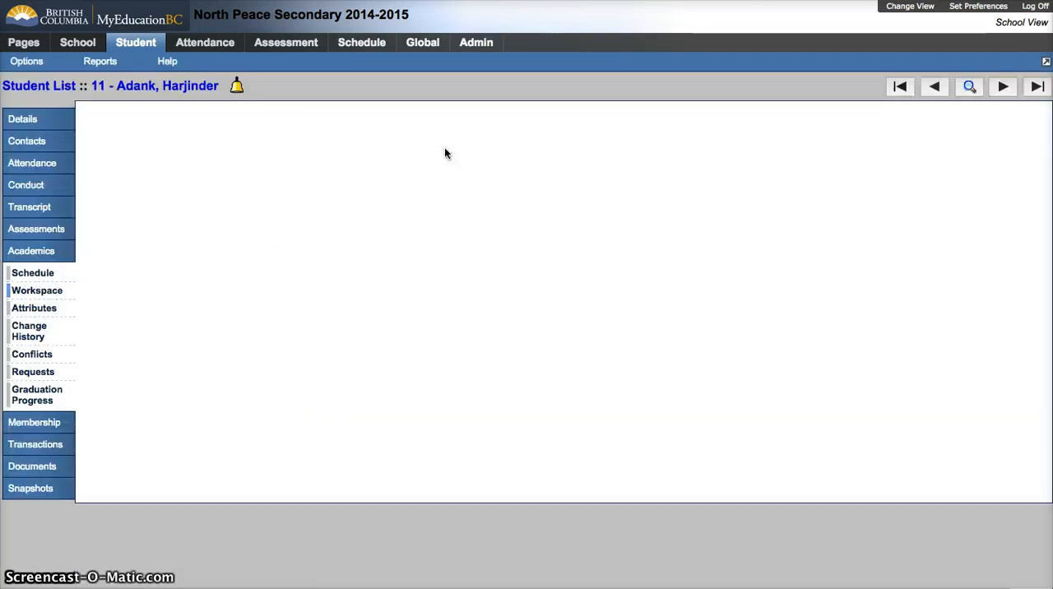
left_click(36, 289)
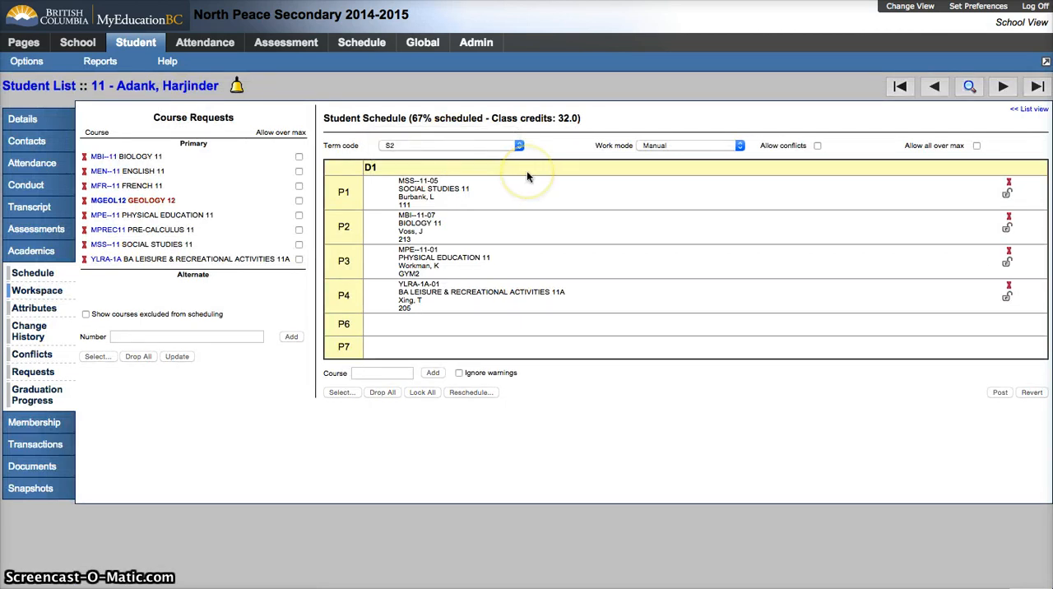
left_click(518, 144)
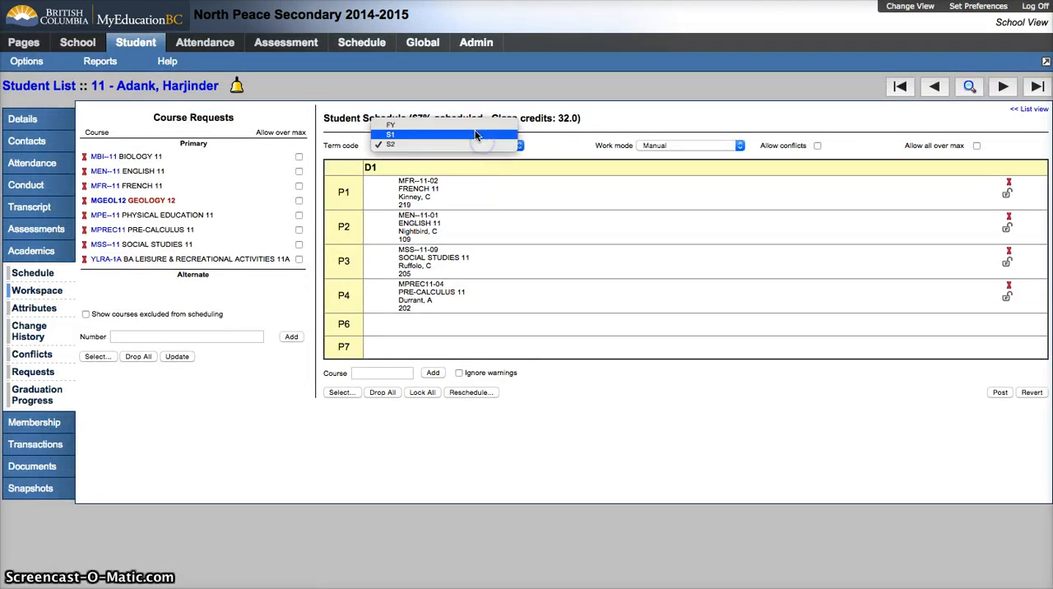
left_click(408, 135)
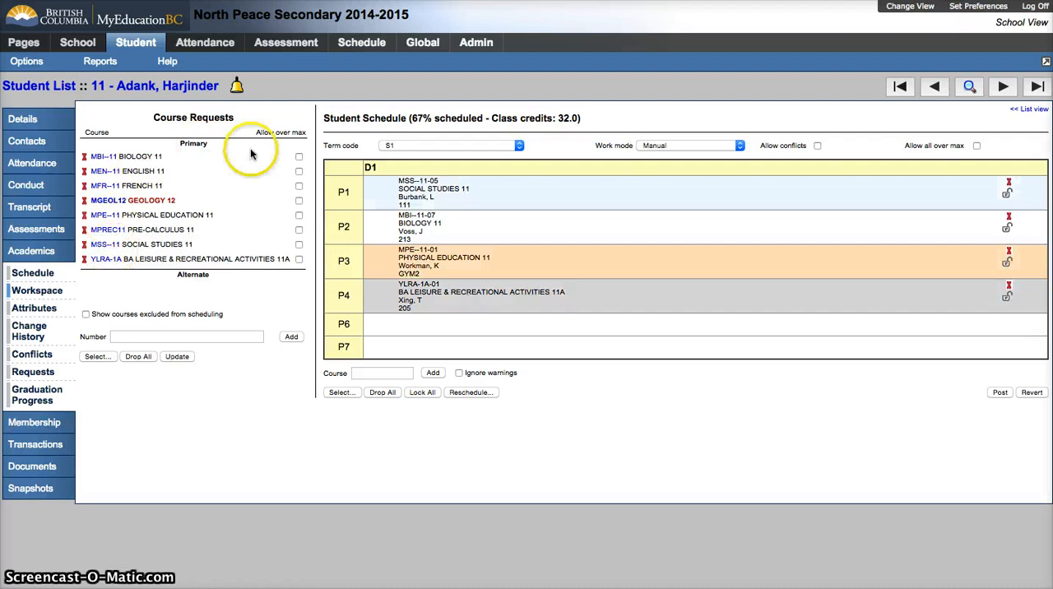
left_click(300, 156)
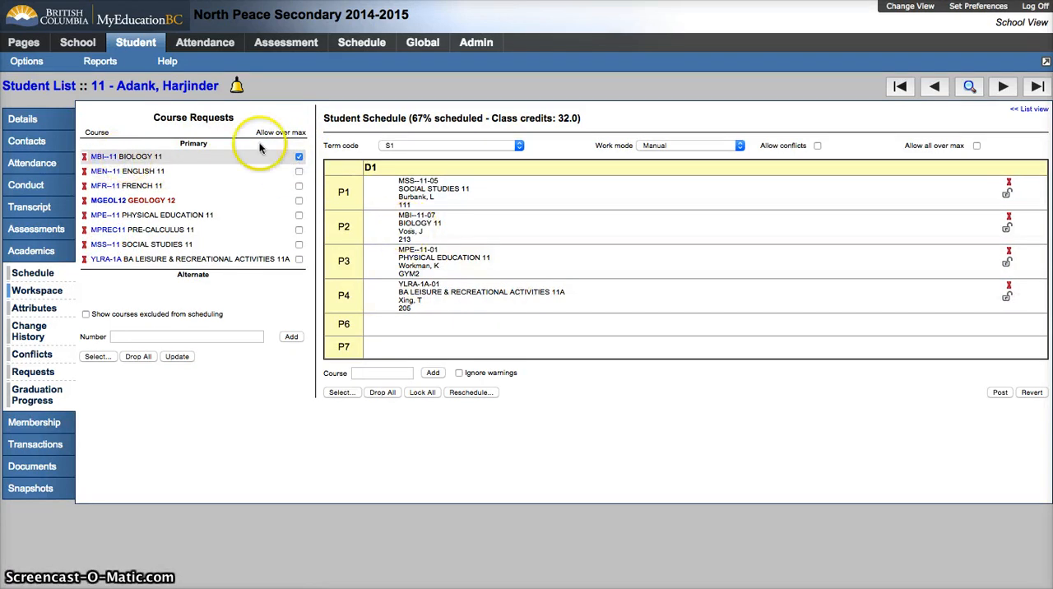
left_click(299, 156)
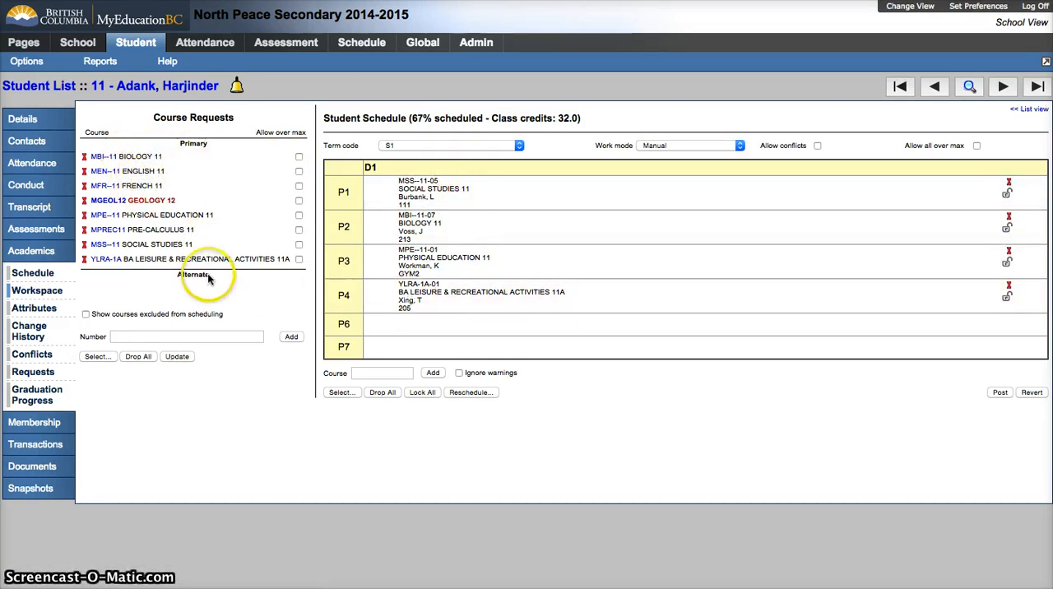
mouse_move(171, 204)
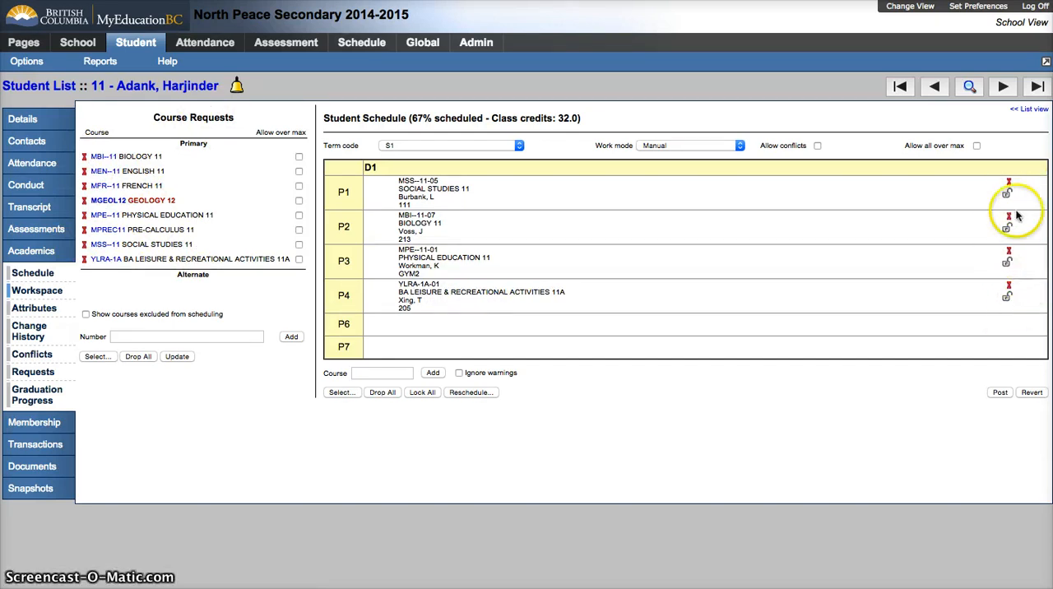
mouse_move(114, 296)
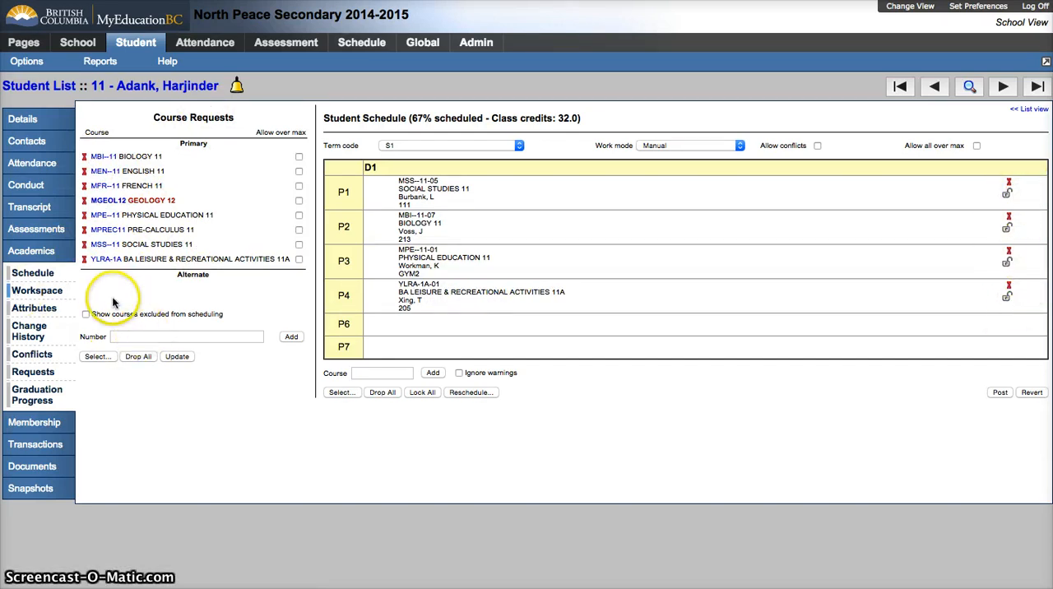
mouse_move(97, 357)
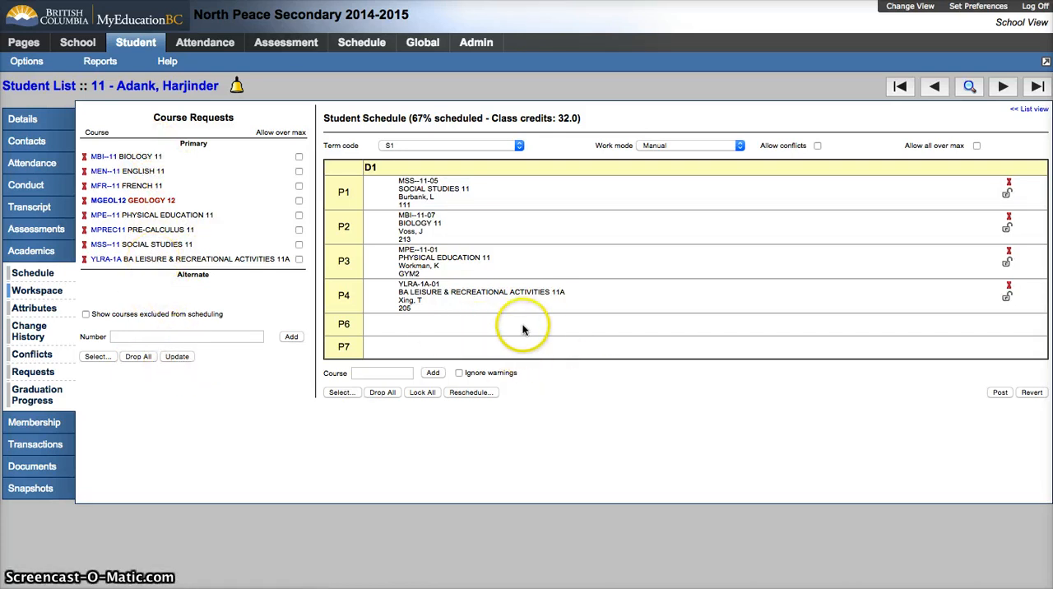
mouse_move(168, 214)
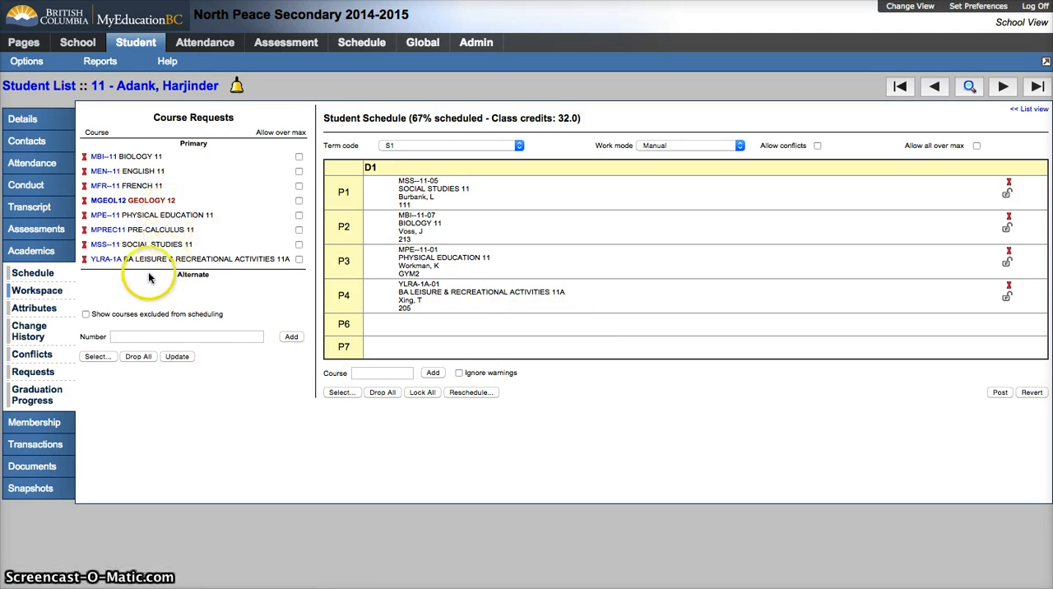
mouse_move(164, 273)
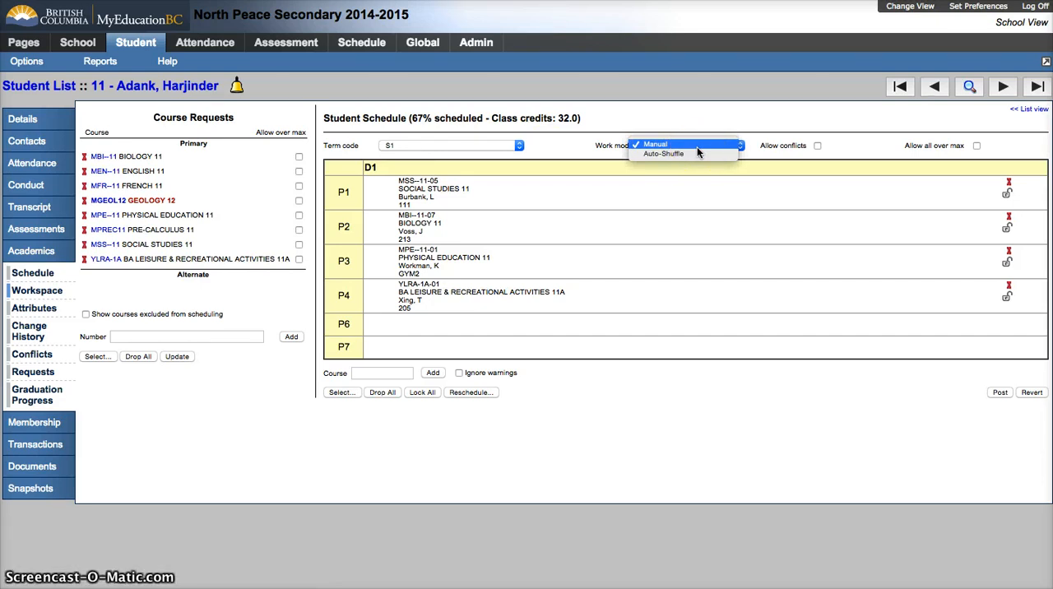
mouse_move(688, 154)
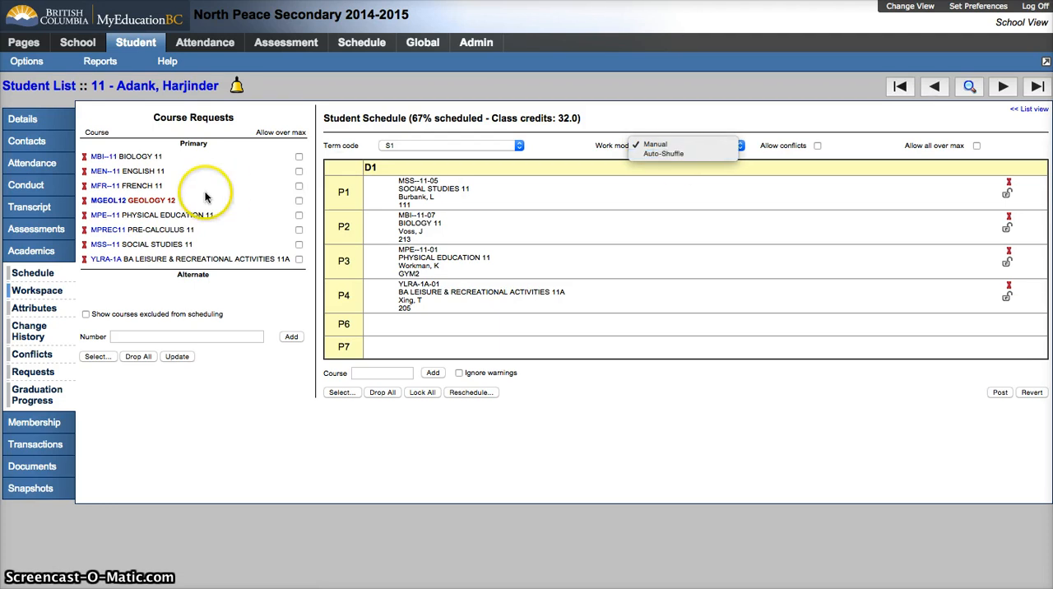
mouse_move(441, 192)
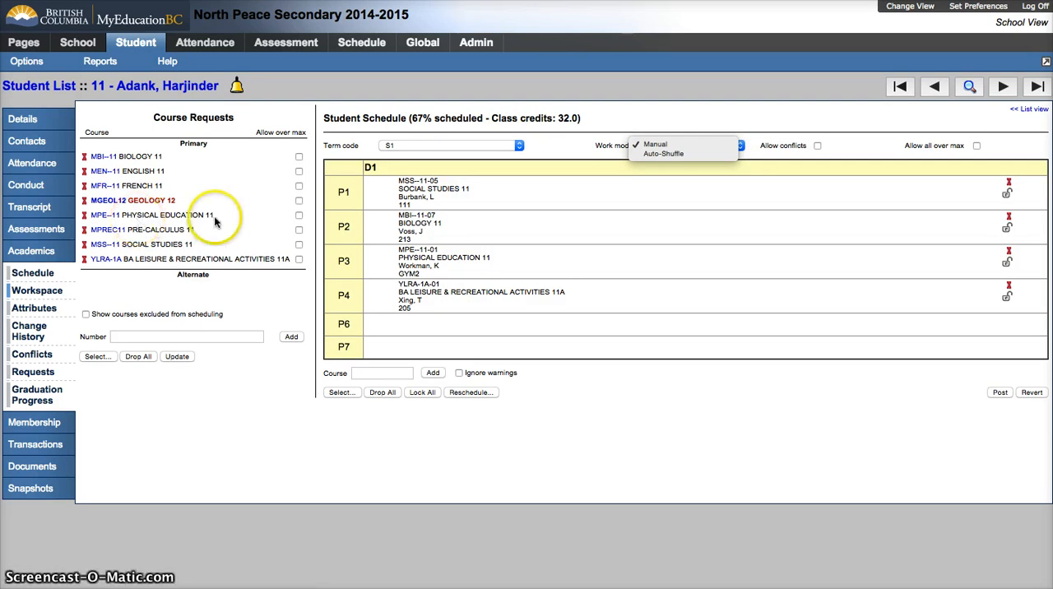
left_click(655, 145)
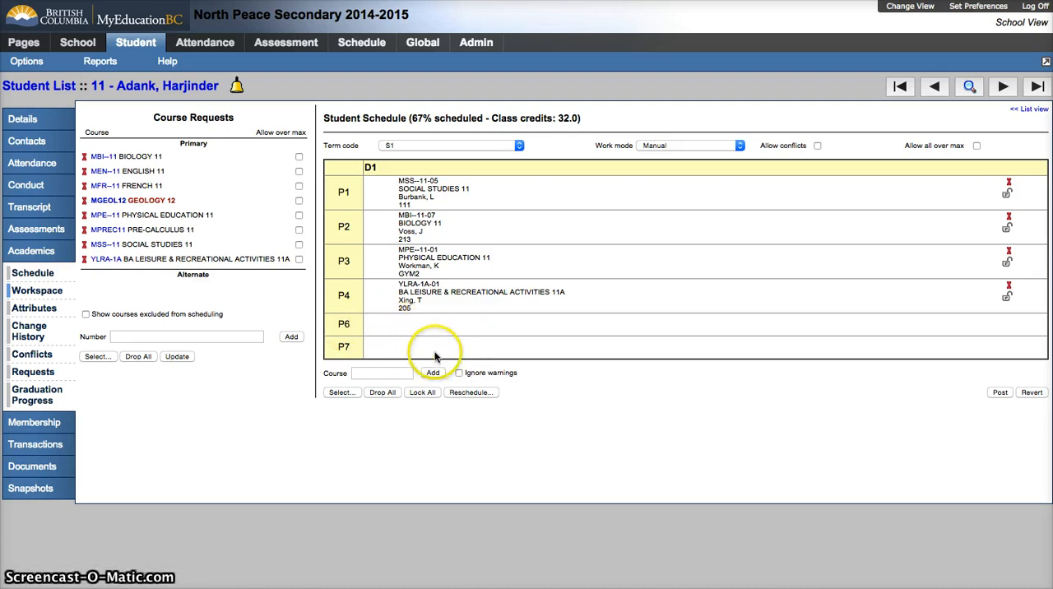
mouse_move(550, 344)
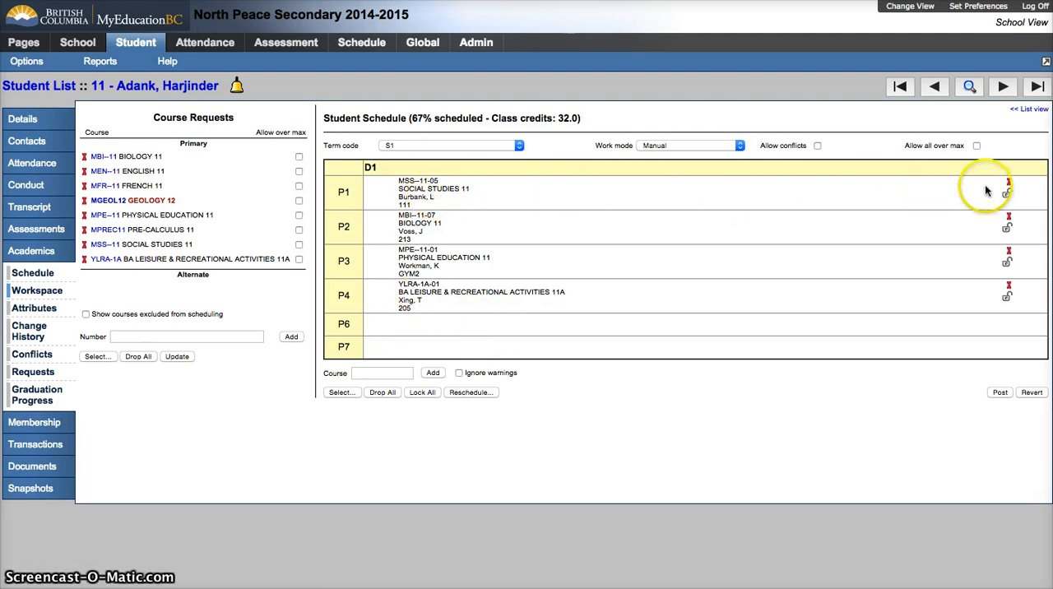
mouse_move(441, 299)
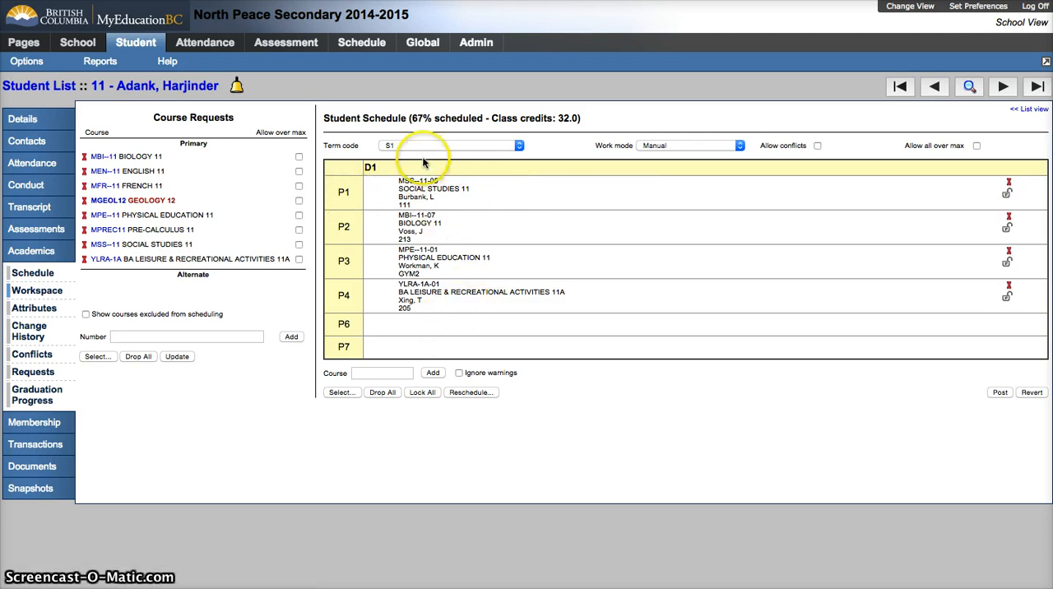
Switch the Term code from S1 to S2 to show French, English, Social Studies and Pre-Calculus.
left_click(517, 145)
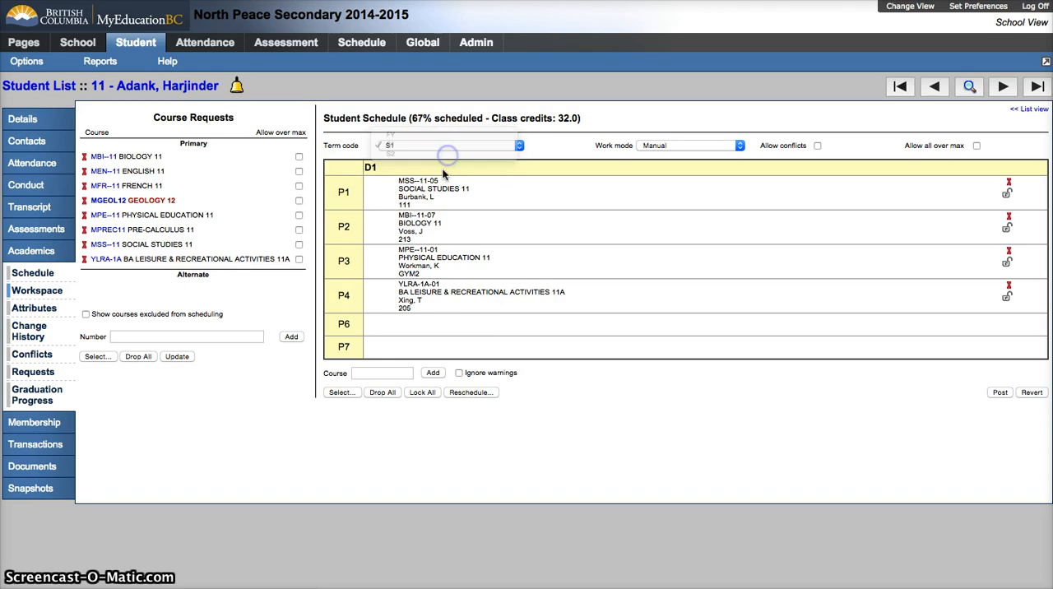
left_click(414, 154)
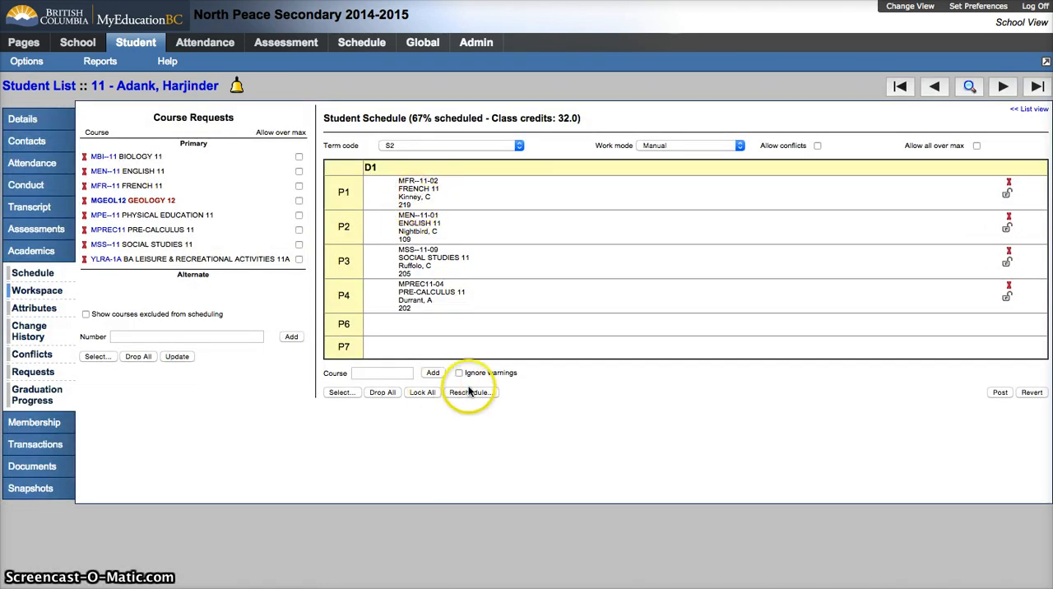
mouse_move(491, 327)
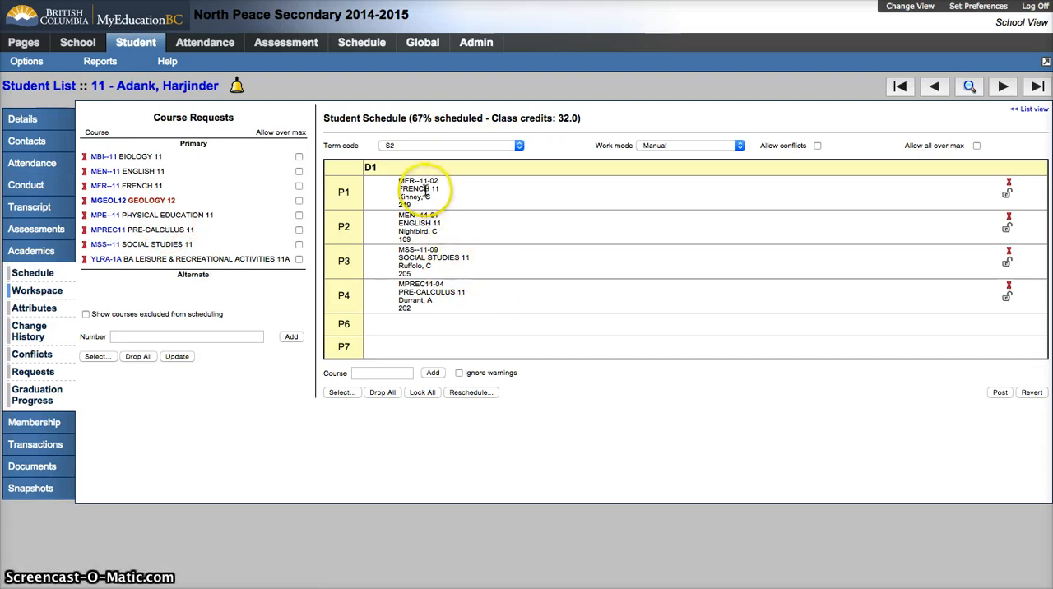
mouse_move(487, 383)
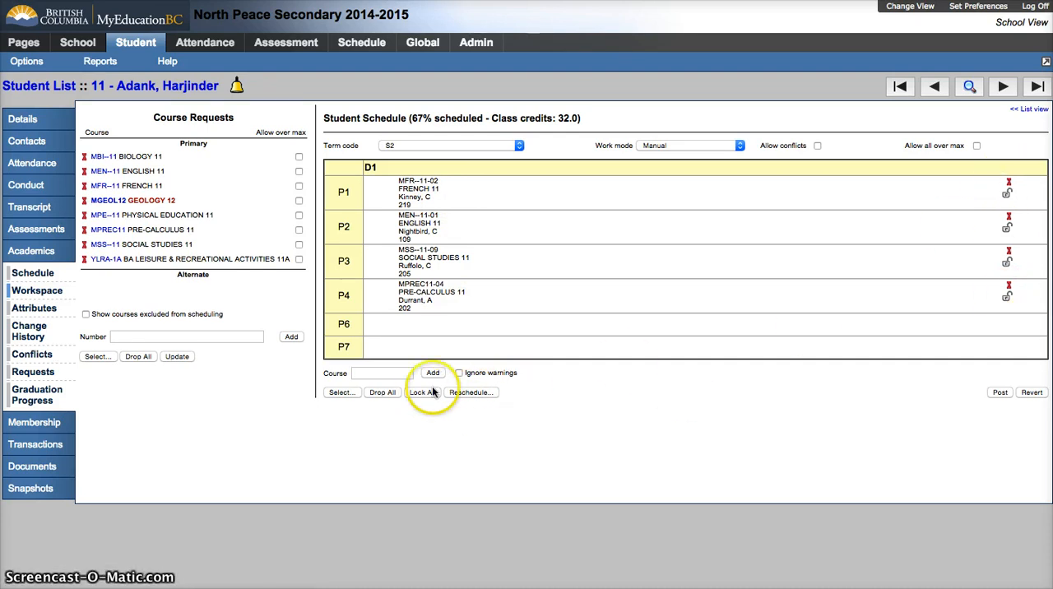
mouse_move(481, 400)
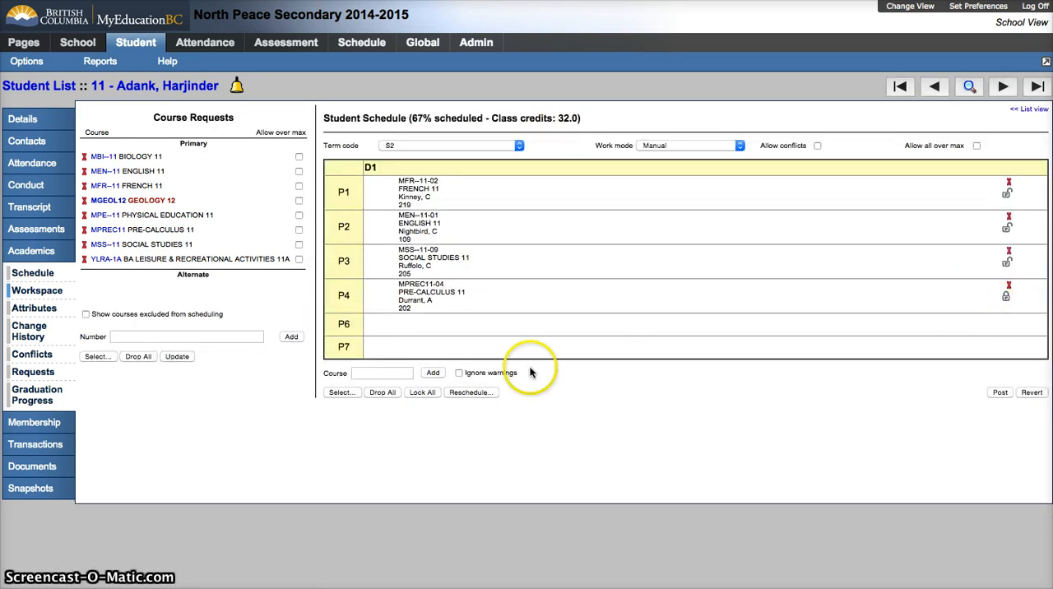
mouse_move(331, 339)
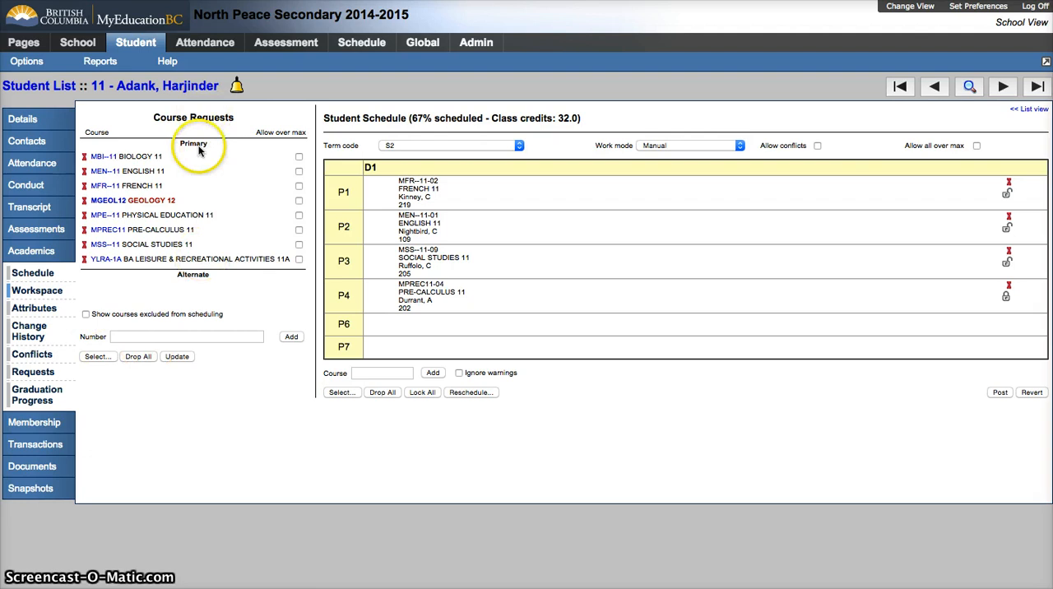
mouse_move(451, 387)
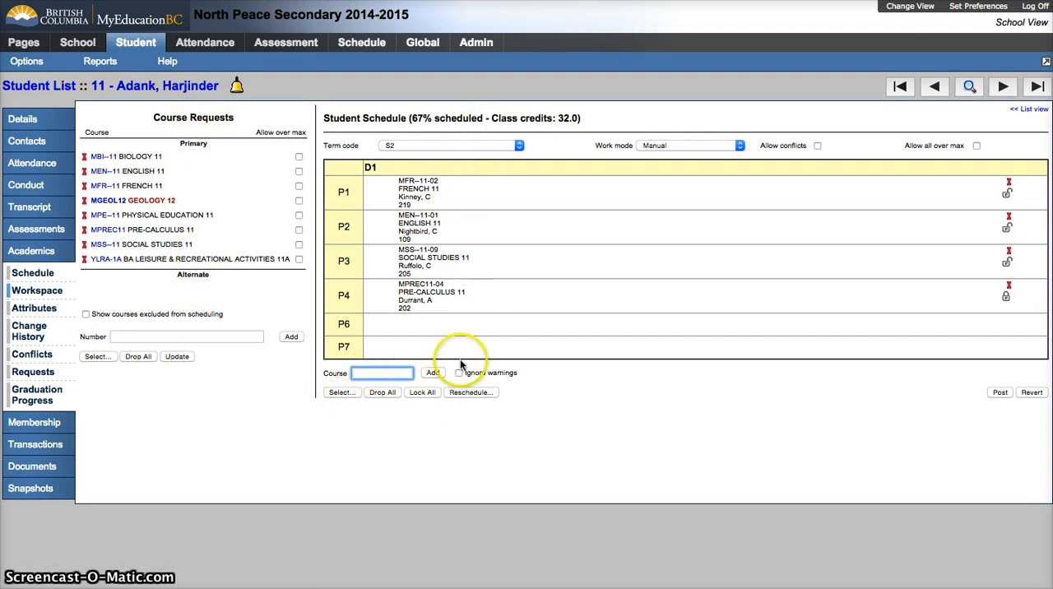
mouse_move(985, 400)
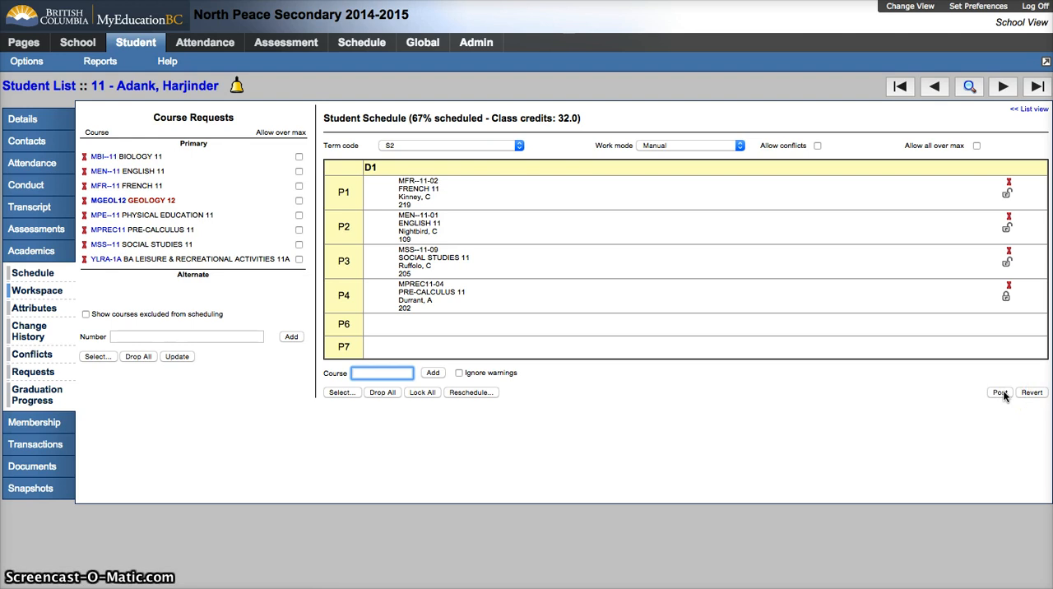
left_click(999, 392)
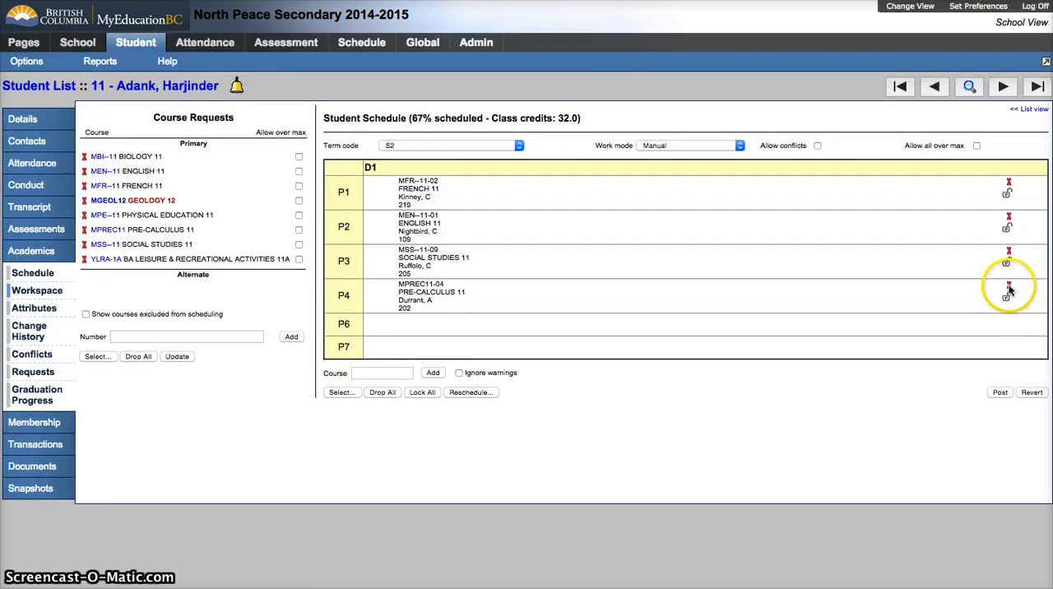
Drop Pre-Calculus 11 from period 4 and drag Geology 12 from Course Requests into it.
left_click(1003, 286)
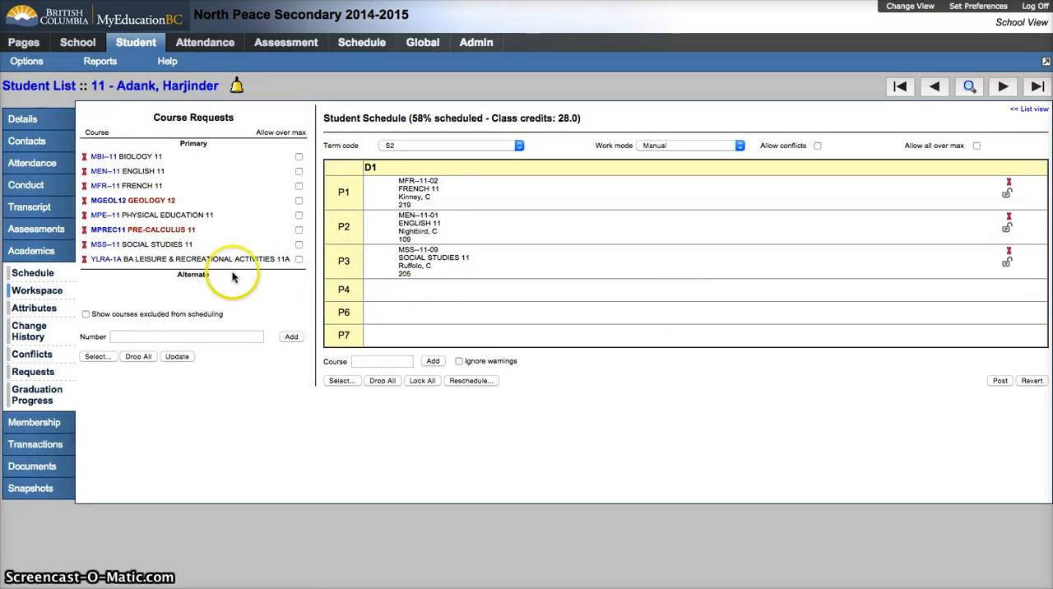
mouse_move(173, 238)
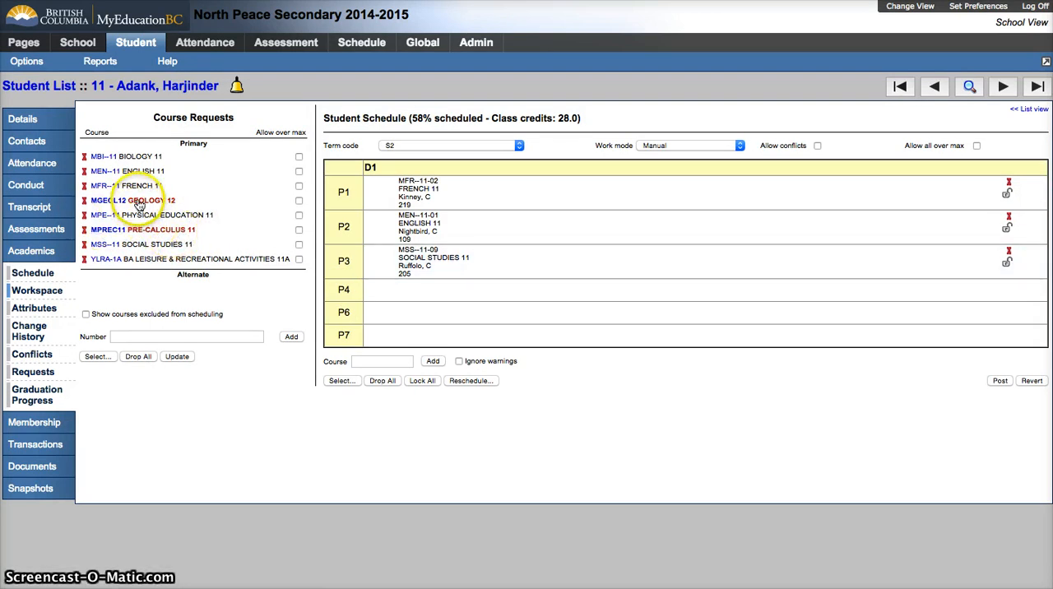
left_click_drag(132, 201, 448, 288)
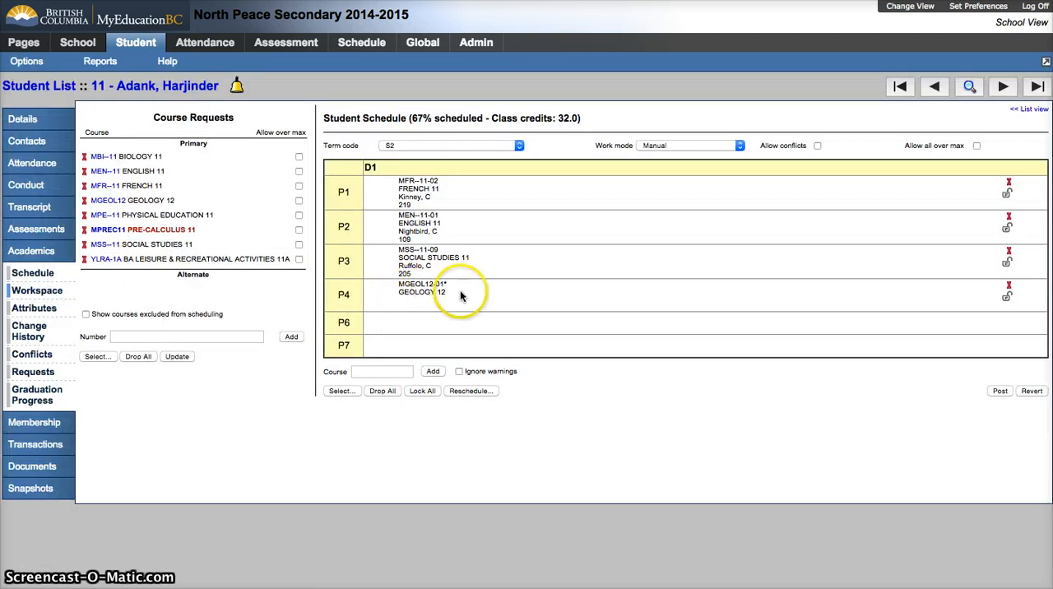
mouse_move(447, 294)
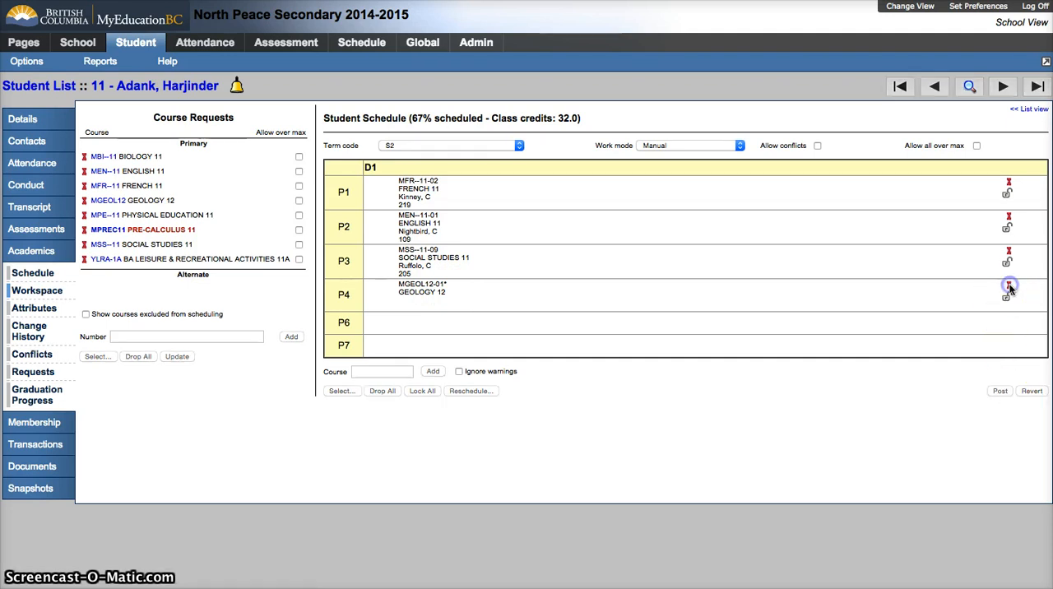
Filter the Schedule Master Pick List to S2 and add section MGEOL12-01 Geology 12 to period 4.
left_click(1007, 286)
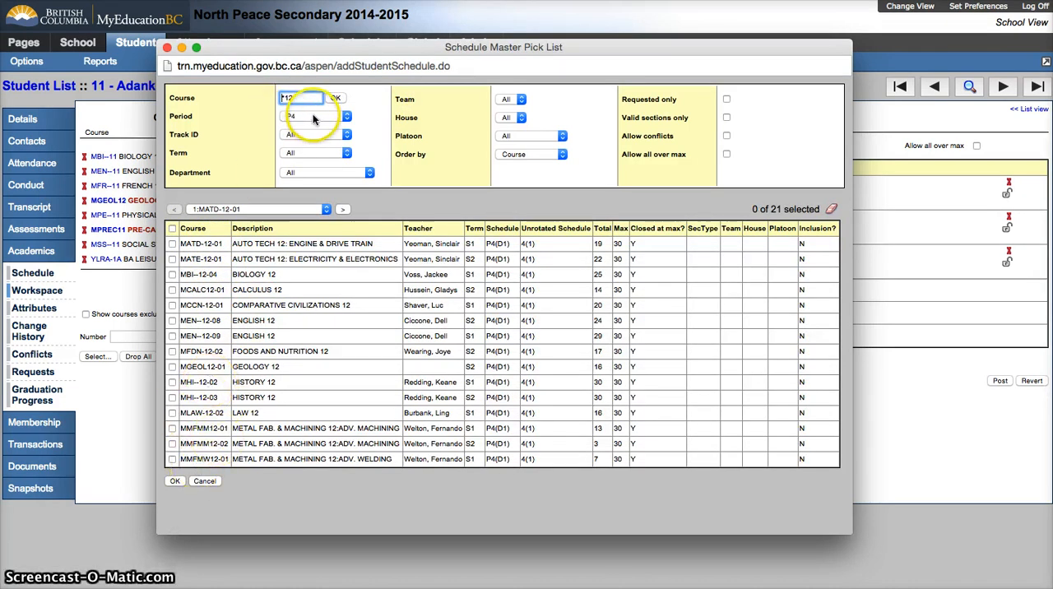
left_click(343, 115)
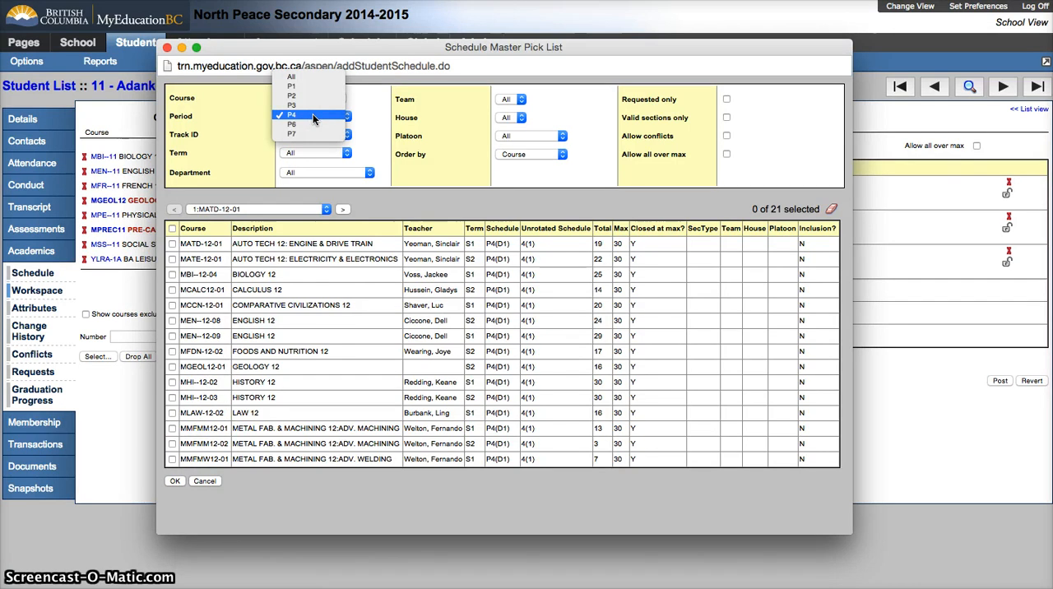
left_click(311, 115)
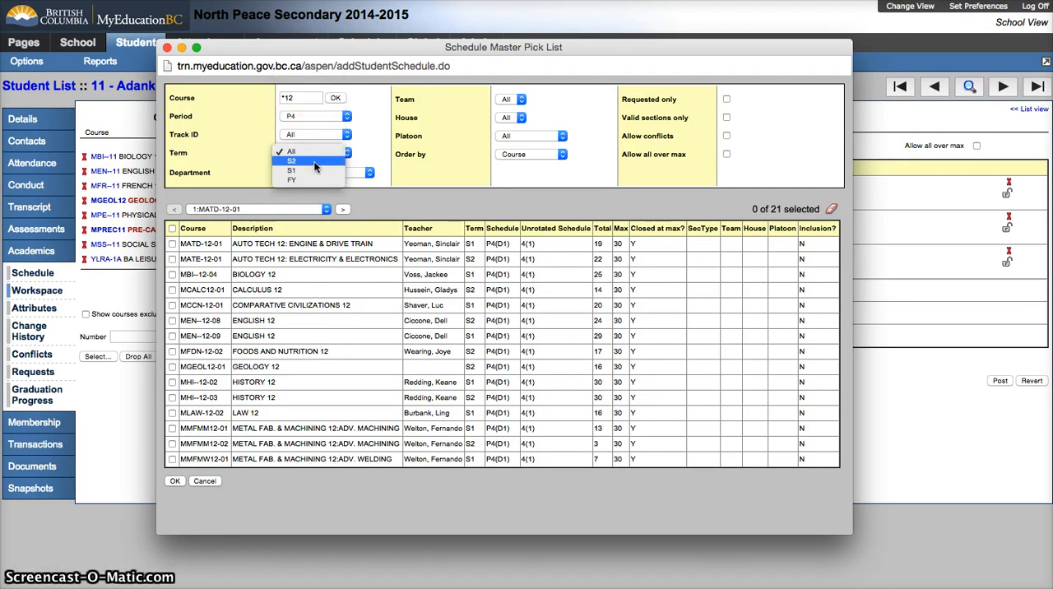
left_click(291, 160)
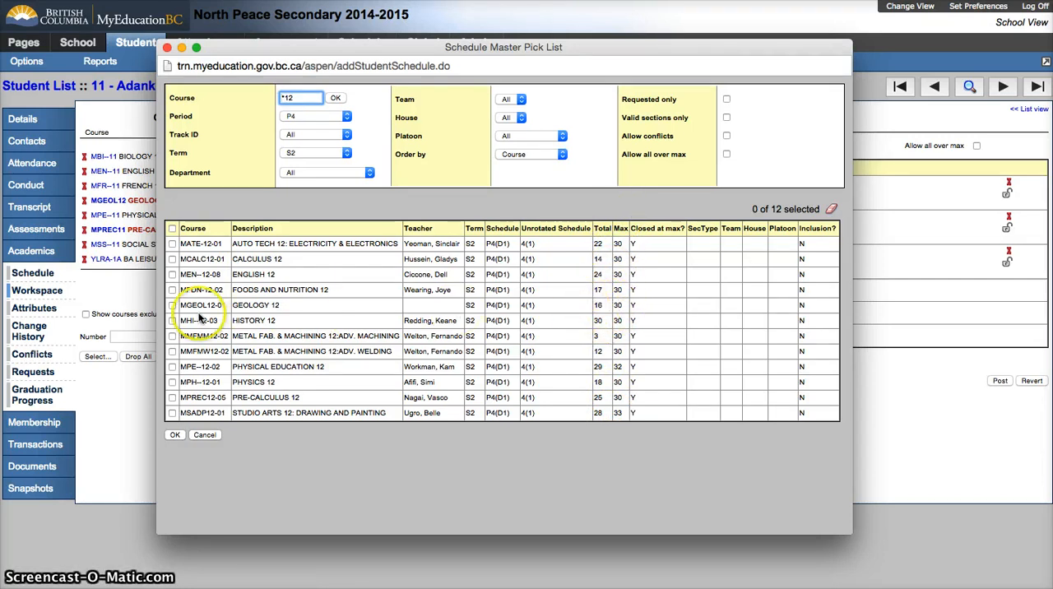
left_click(171, 306)
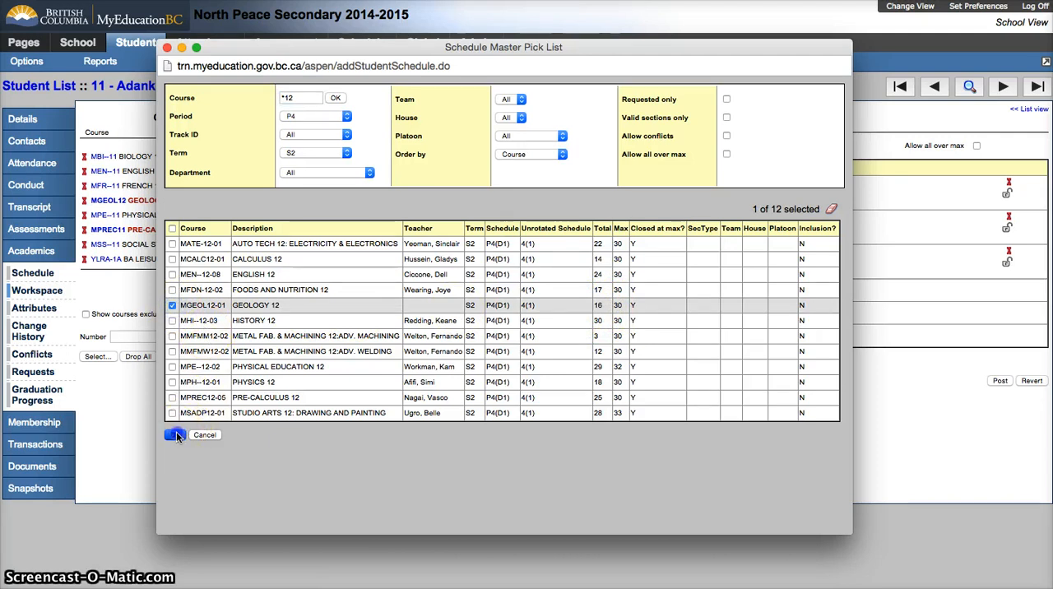
left_click(176, 434)
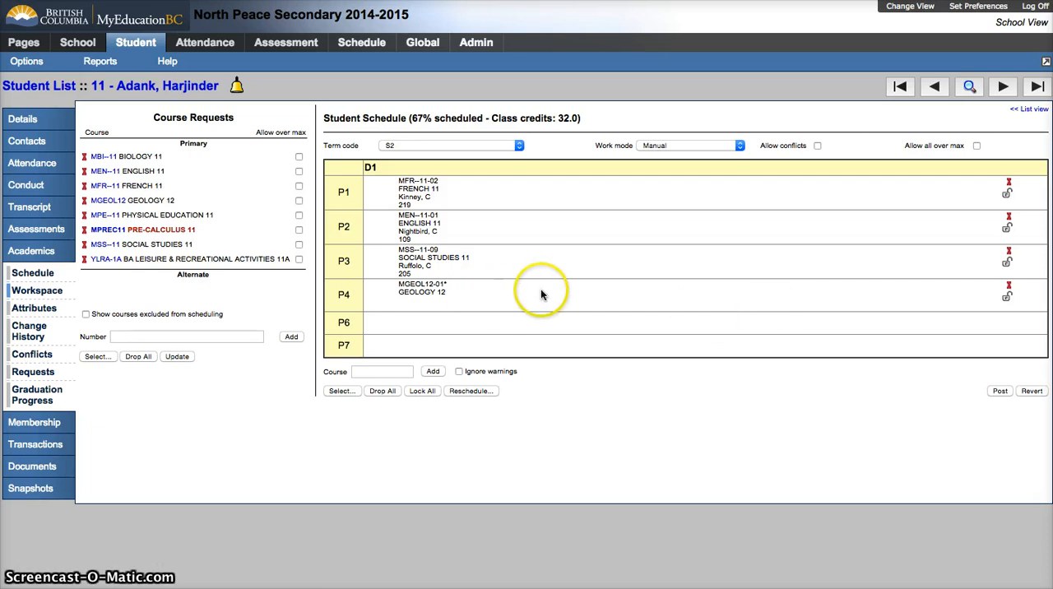
mouse_move(500, 293)
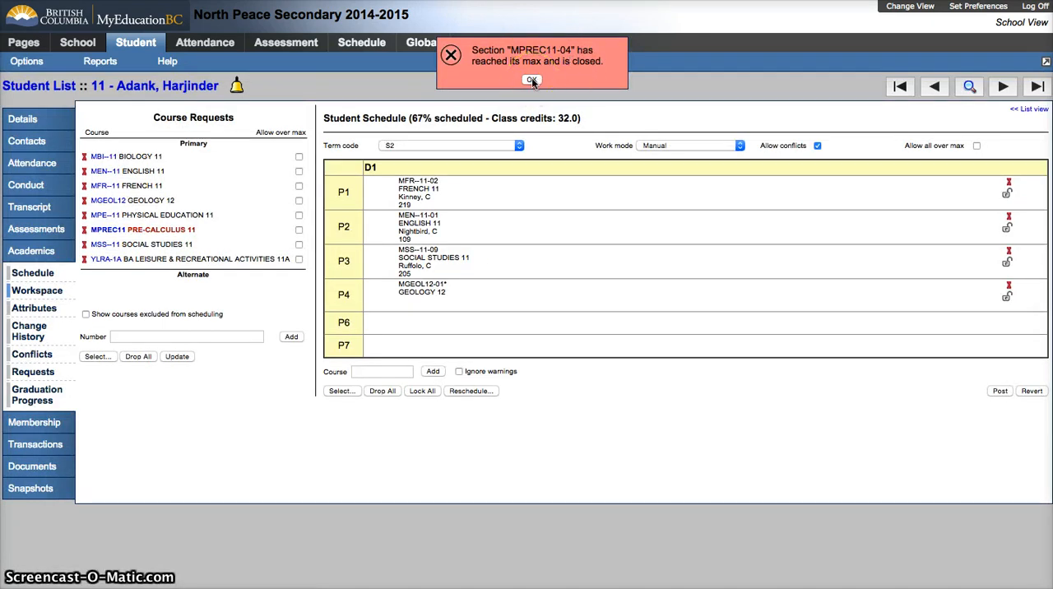
Dismiss the section-full warnings and post the schedule changes as permanent.
left_click(533, 81)
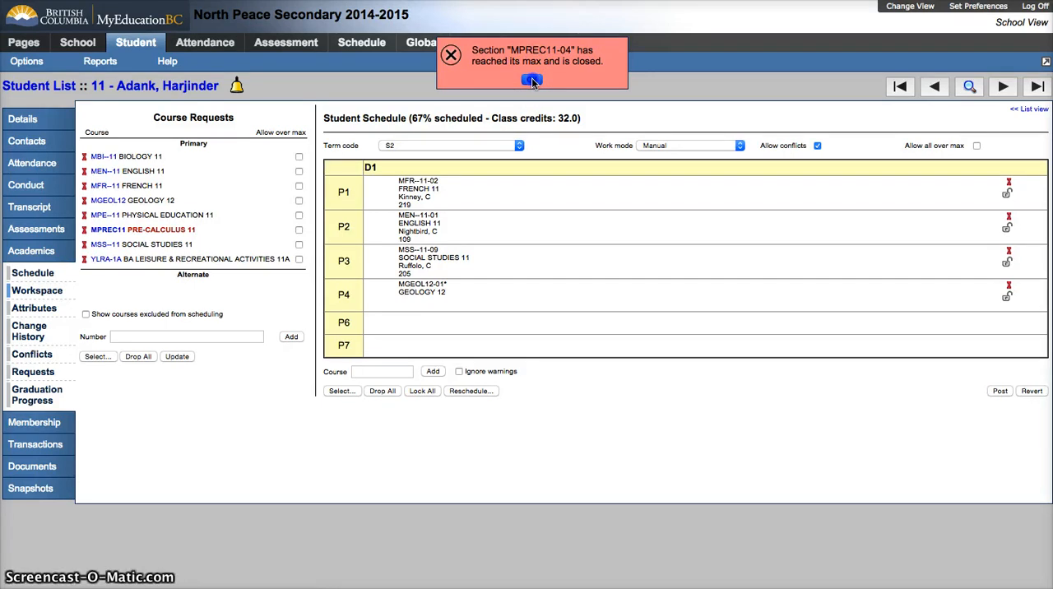
left_click(531, 82)
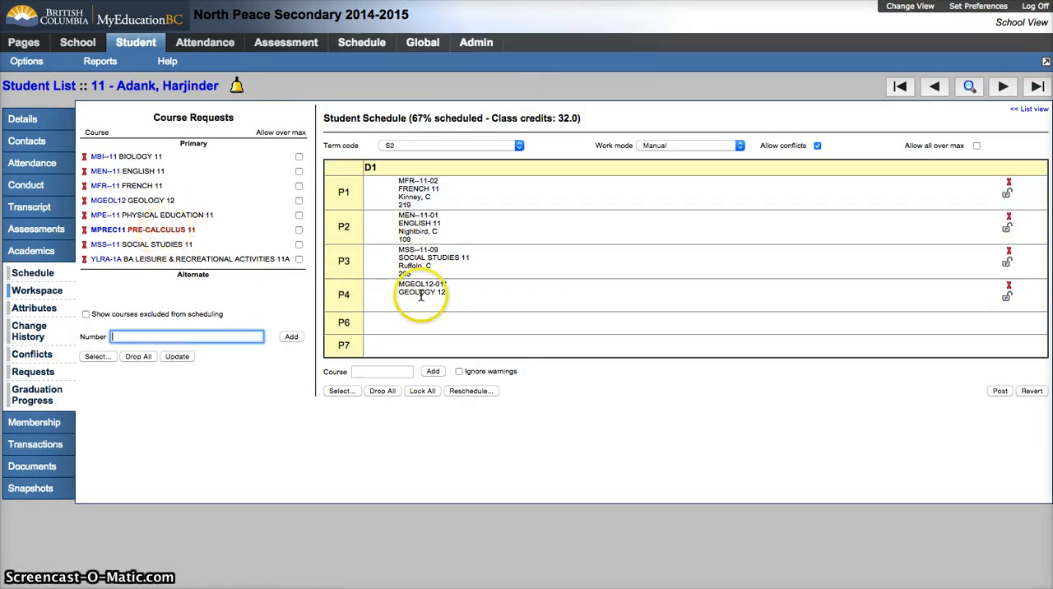
left_click(1000, 394)
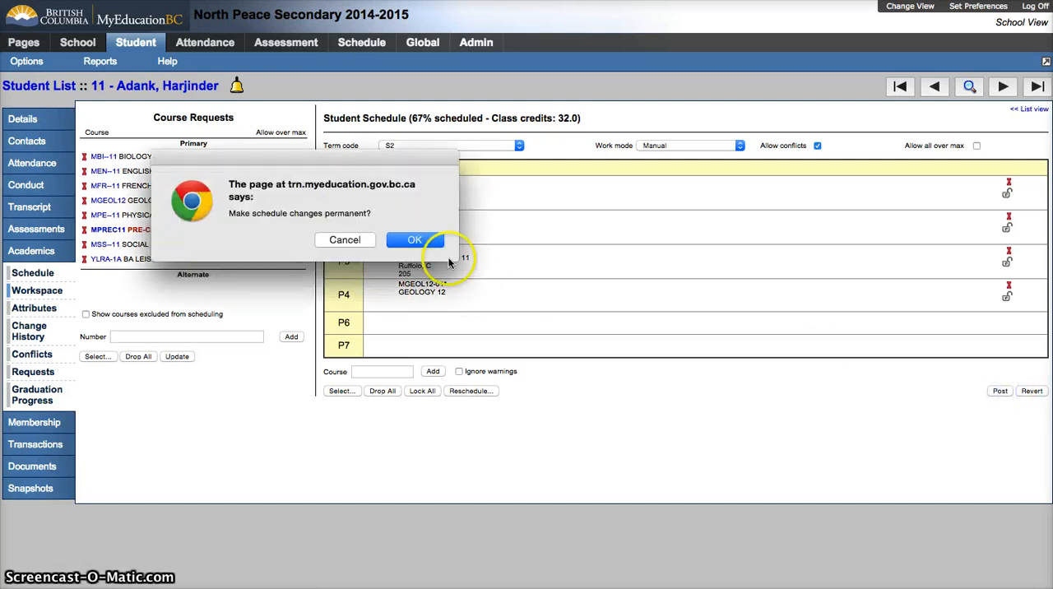
left_click(415, 241)
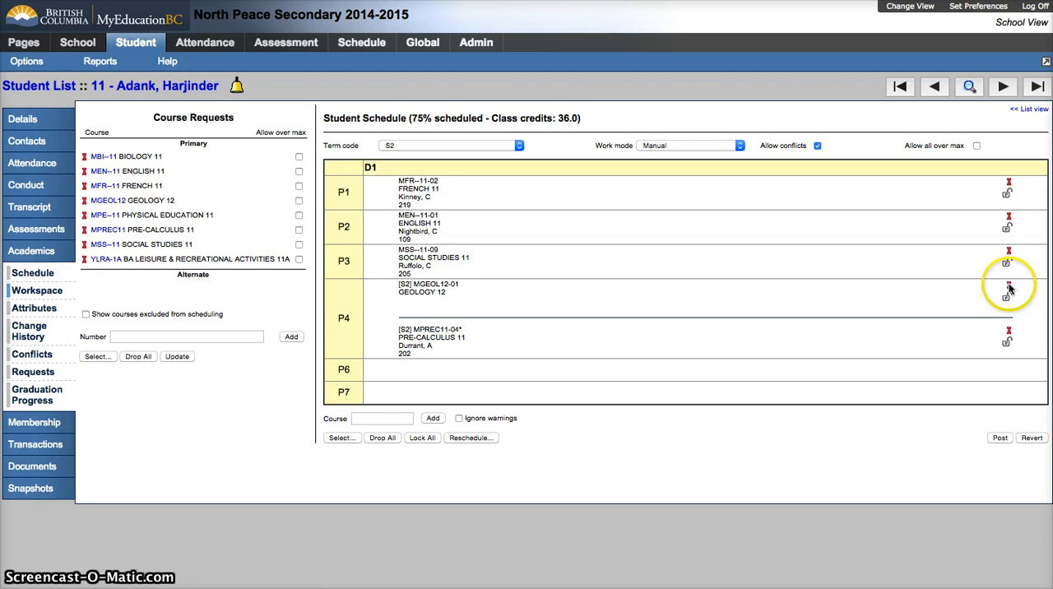
Drop Geology 12 from period 4, restoring Pre-Calculus 11, and post the change.
left_click(1005, 287)
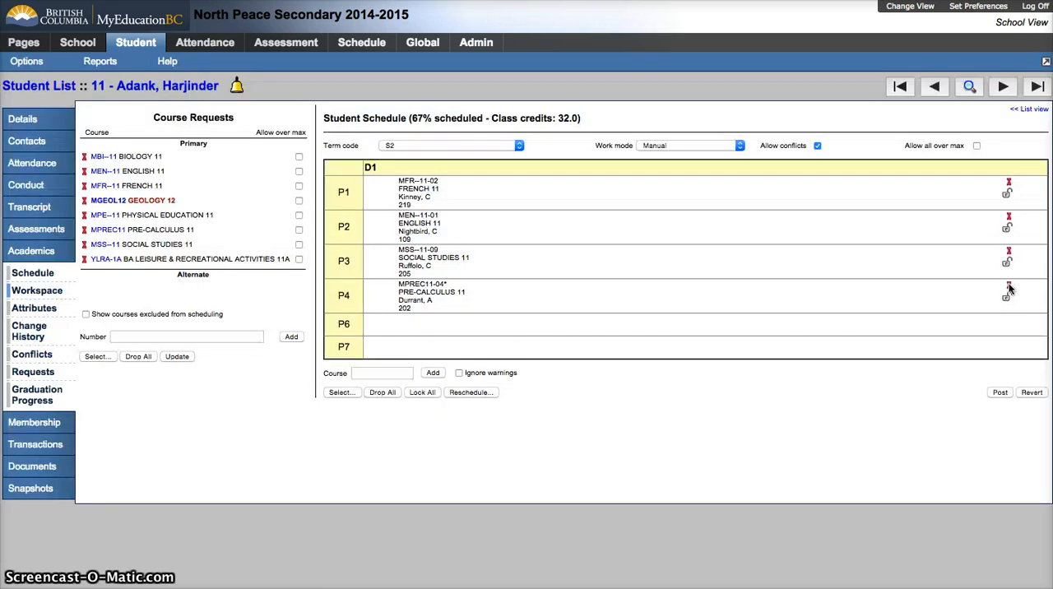
left_click(997, 391)
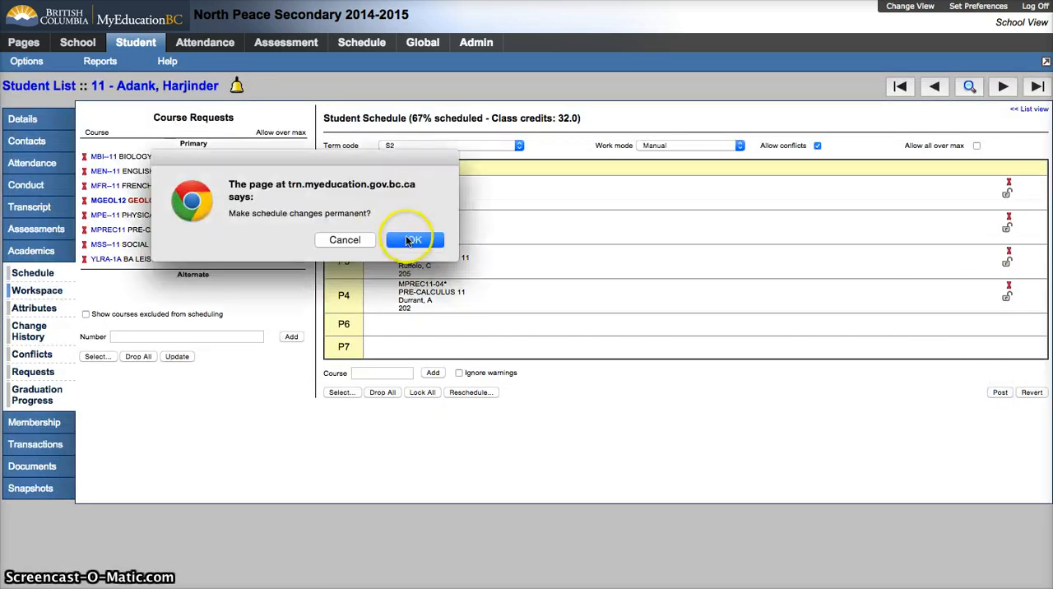
left_click(413, 240)
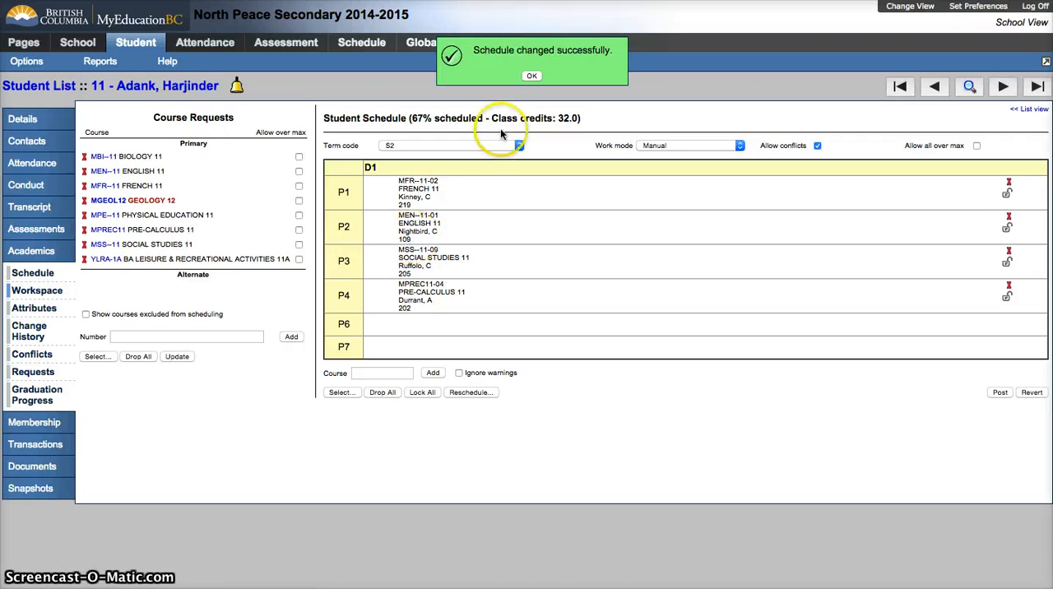
left_click(532, 76)
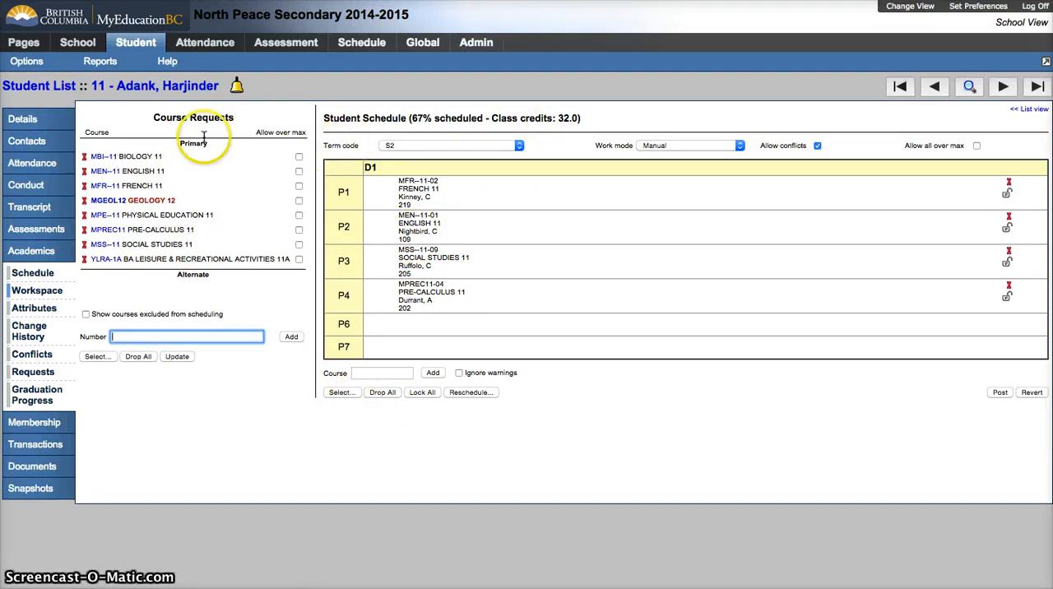
mouse_move(168, 180)
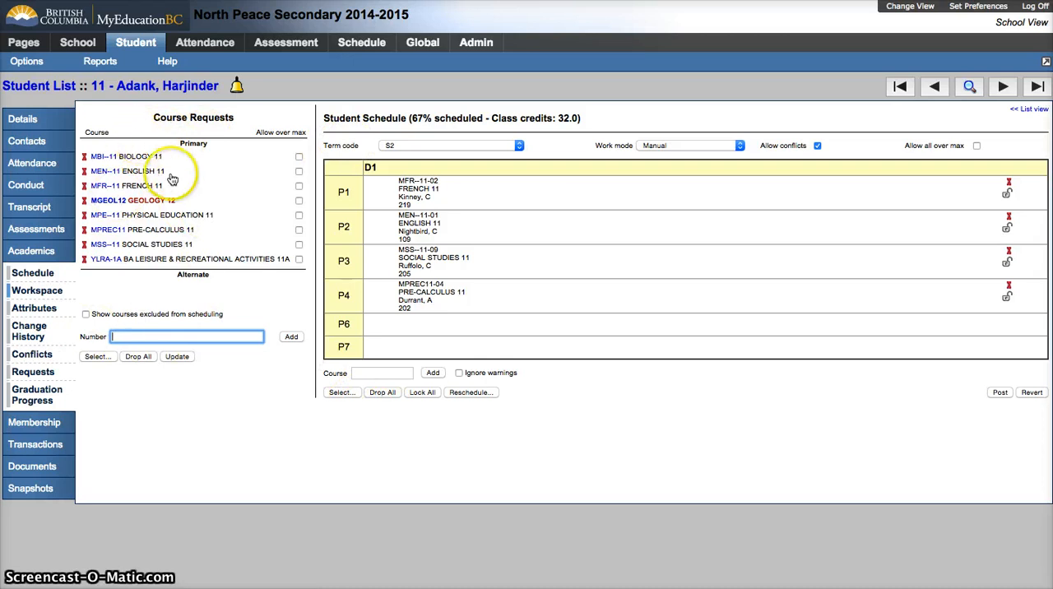
mouse_move(497, 326)
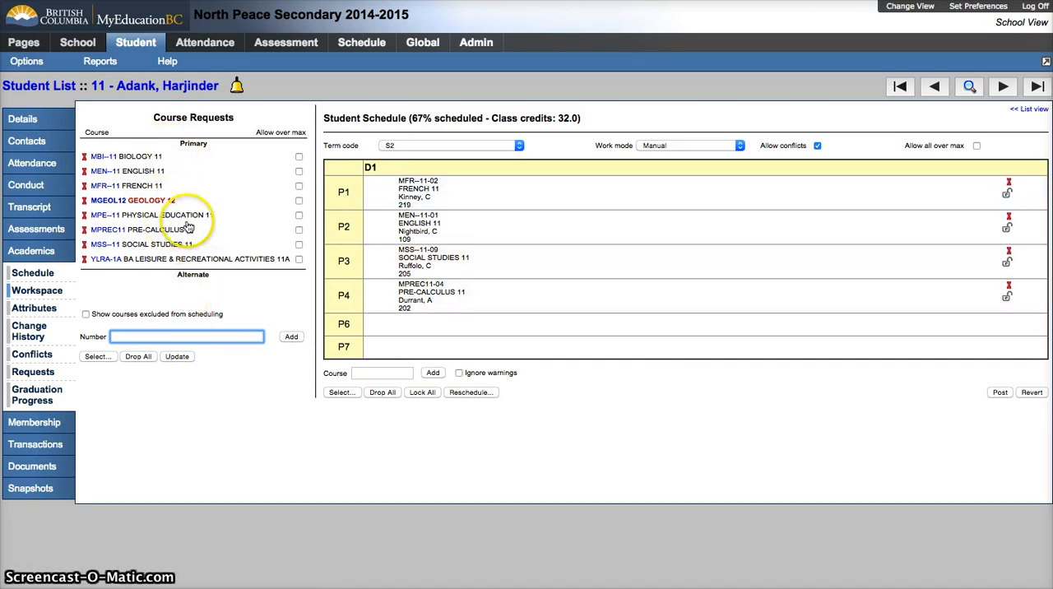
mouse_move(211, 179)
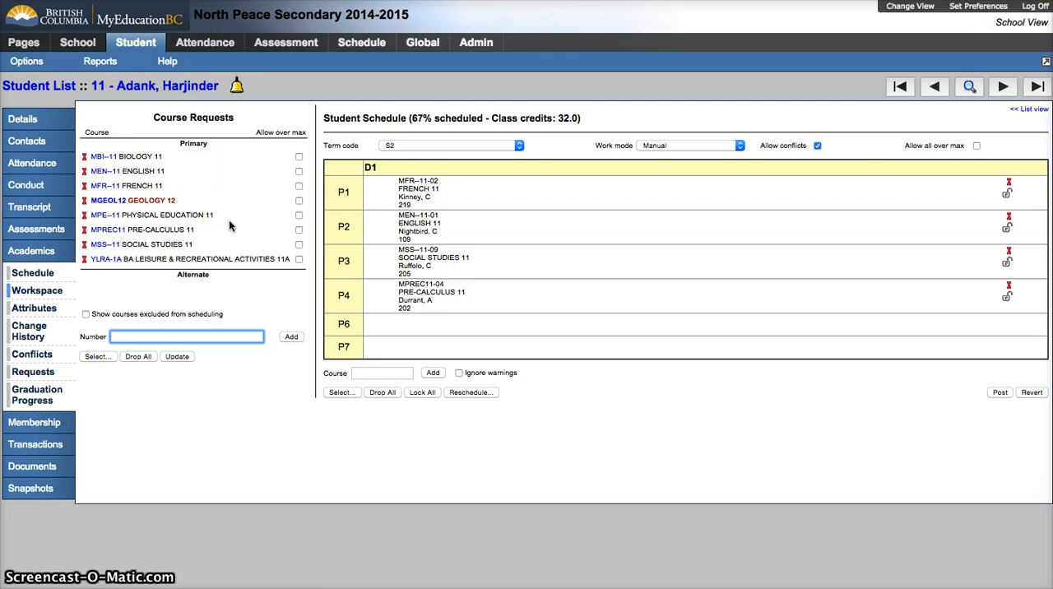
mouse_move(234, 226)
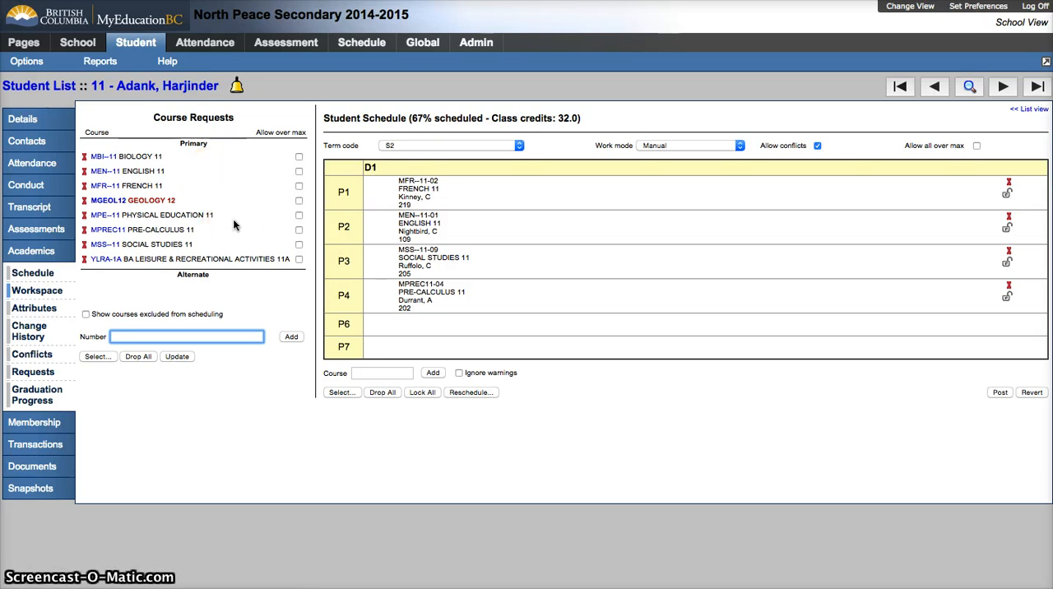
mouse_move(230, 231)
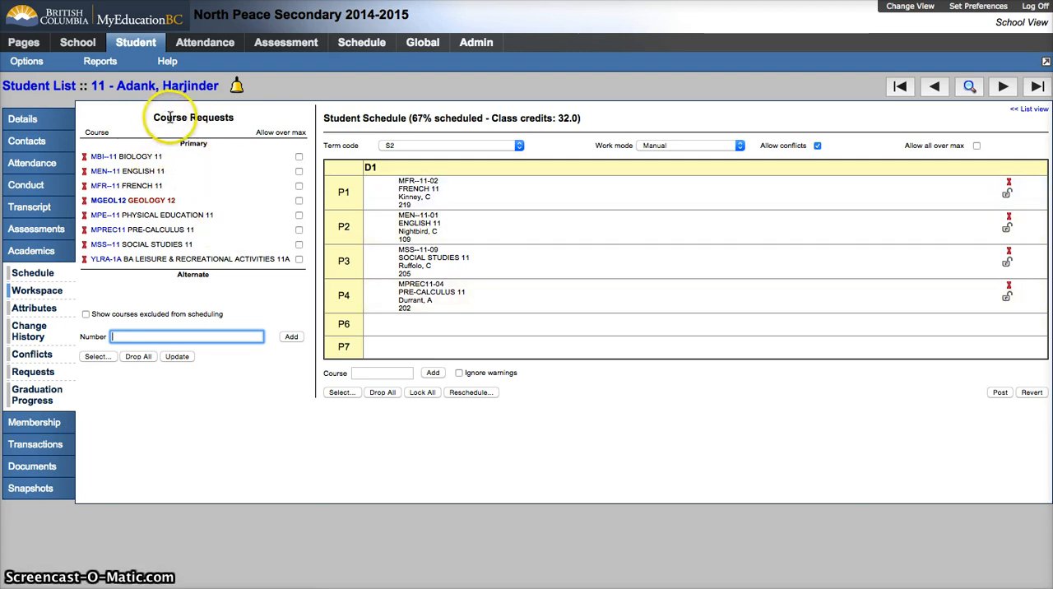
mouse_move(173, 327)
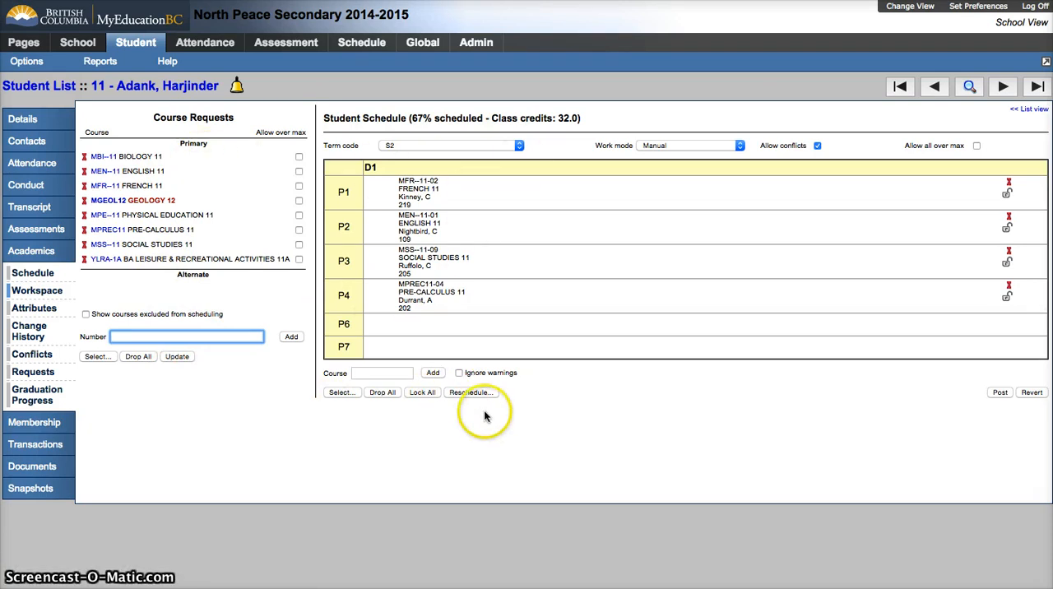
mouse_move(184, 180)
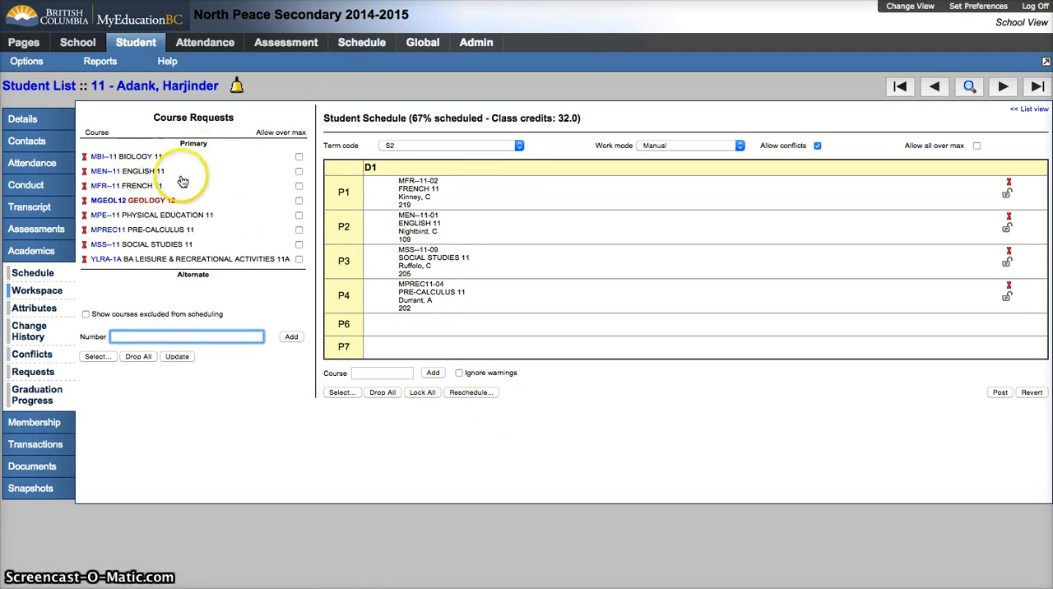
mouse_move(319, 204)
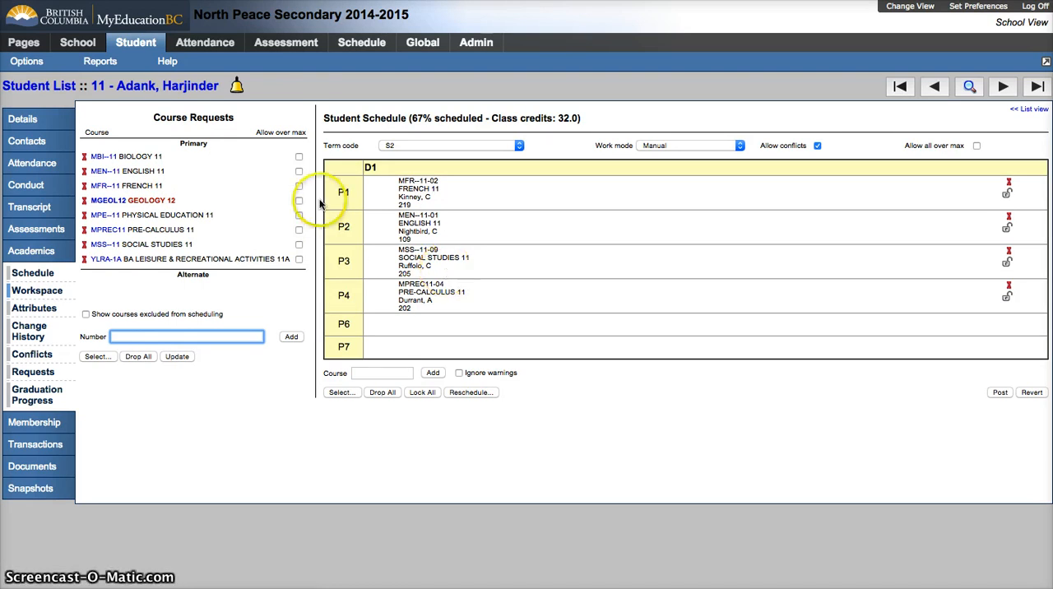
mouse_move(487, 192)
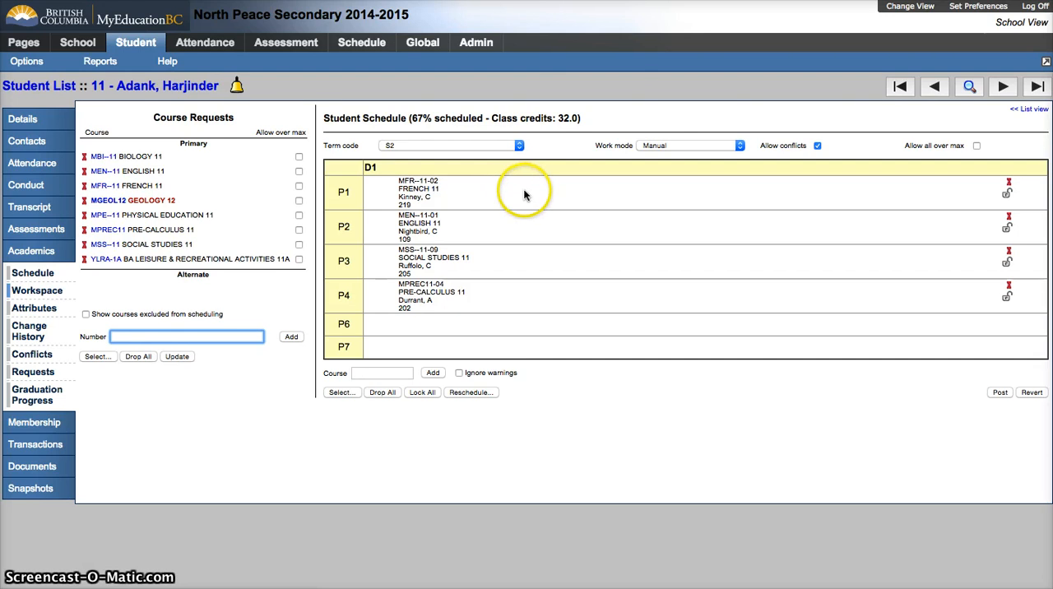
mouse_move(515, 237)
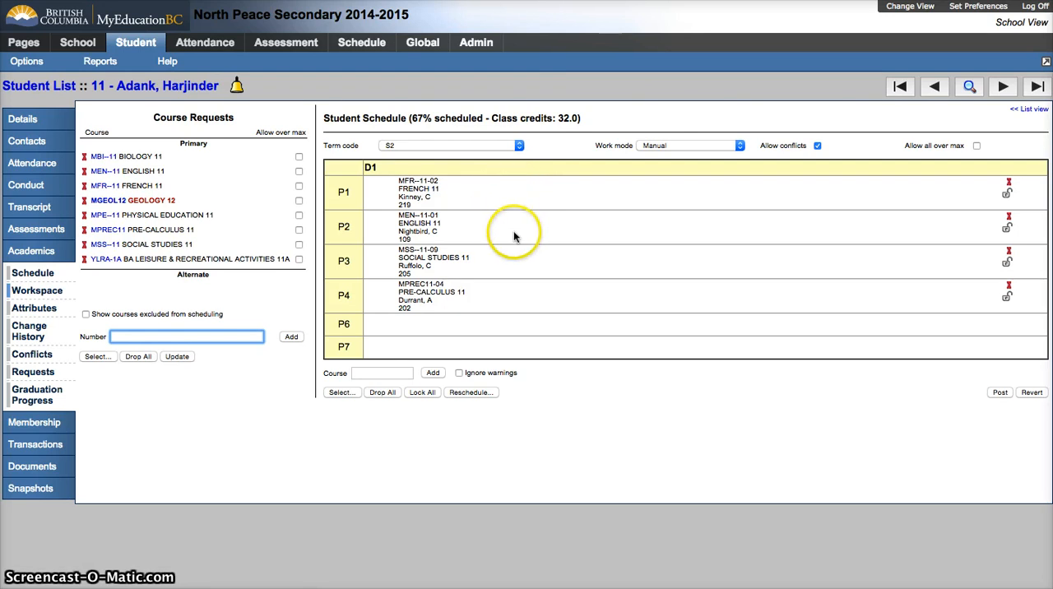
mouse_move(500, 305)
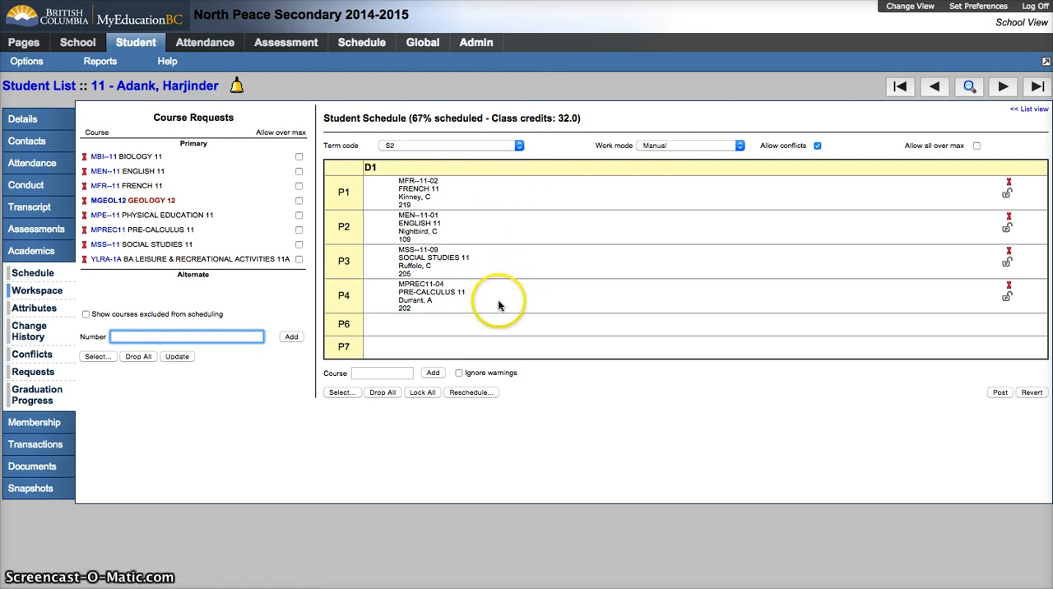
mouse_move(511, 298)
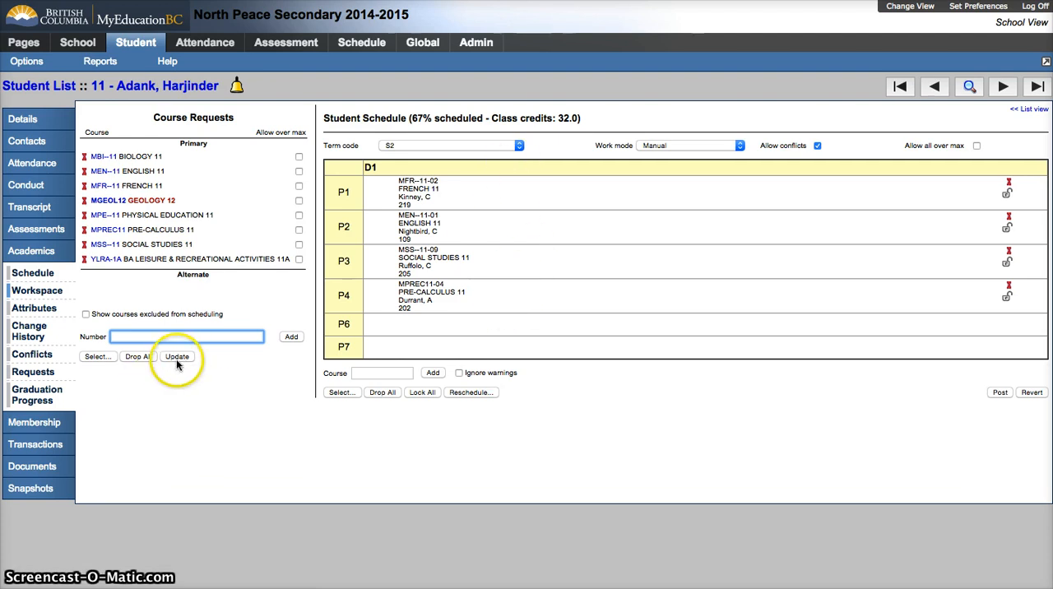
mouse_move(135, 145)
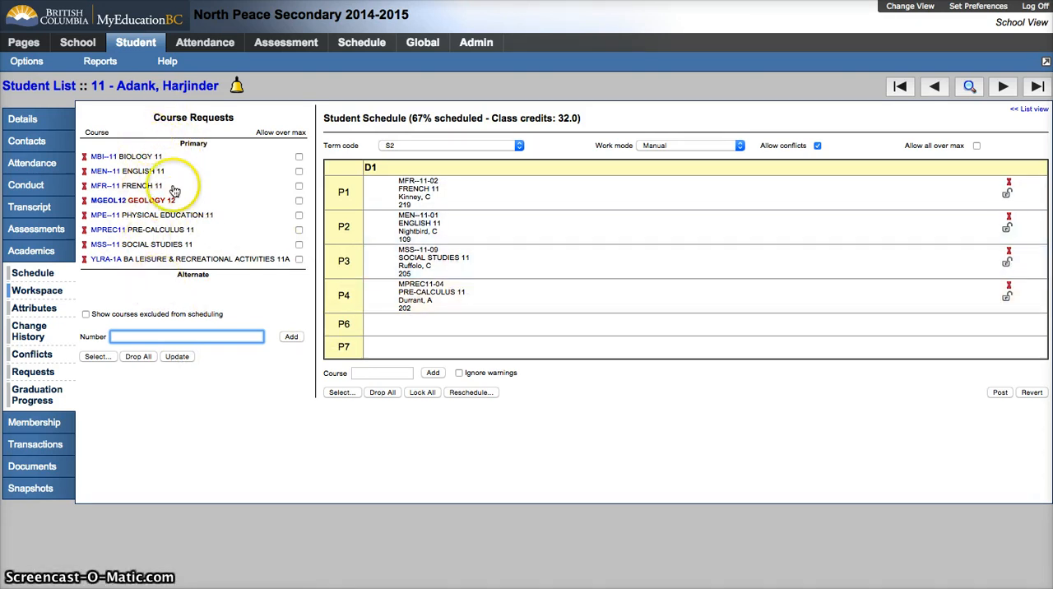
mouse_move(221, 302)
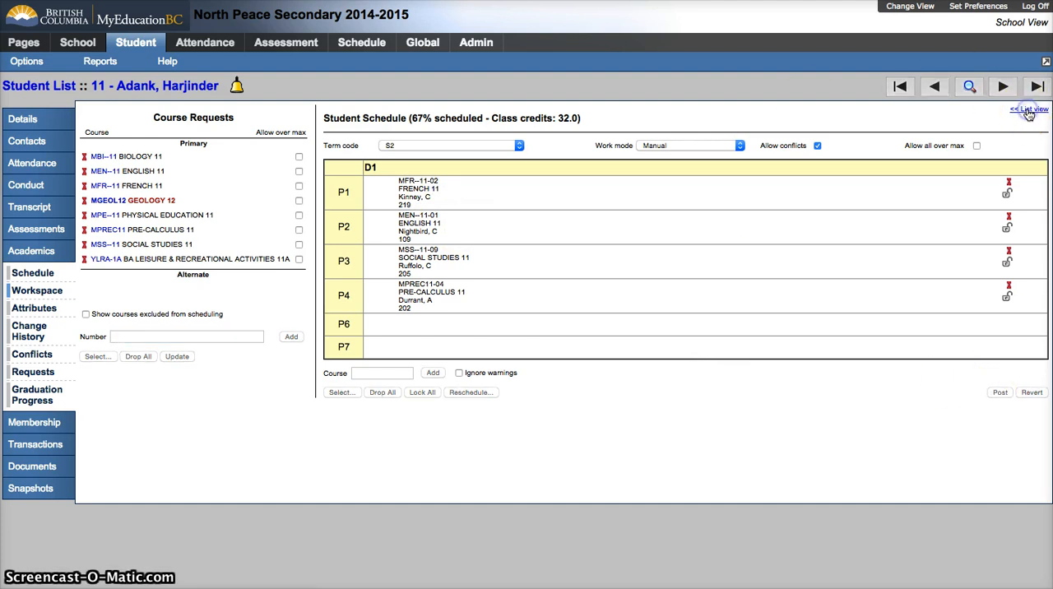
View all eight scheduled sections in list view, then return to the S2 matrix grid.
left_click(1030, 105)
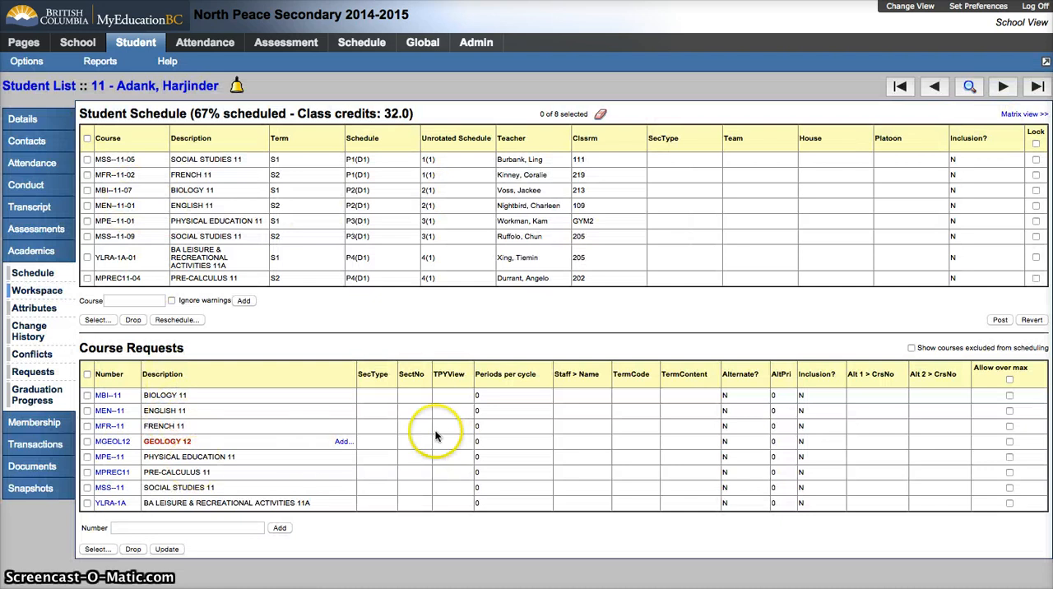
mouse_move(146, 502)
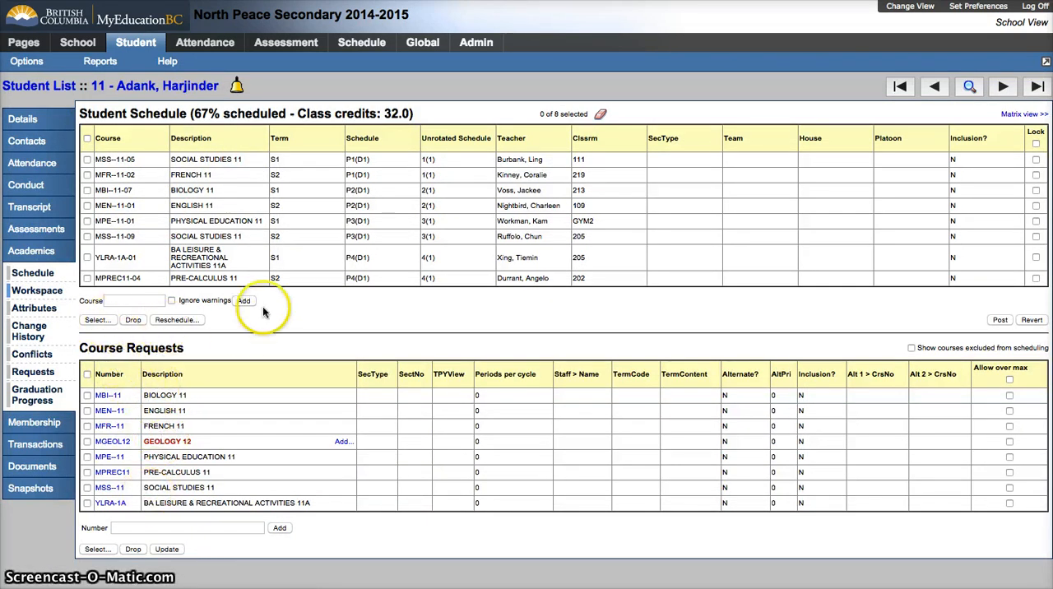
mouse_move(352, 390)
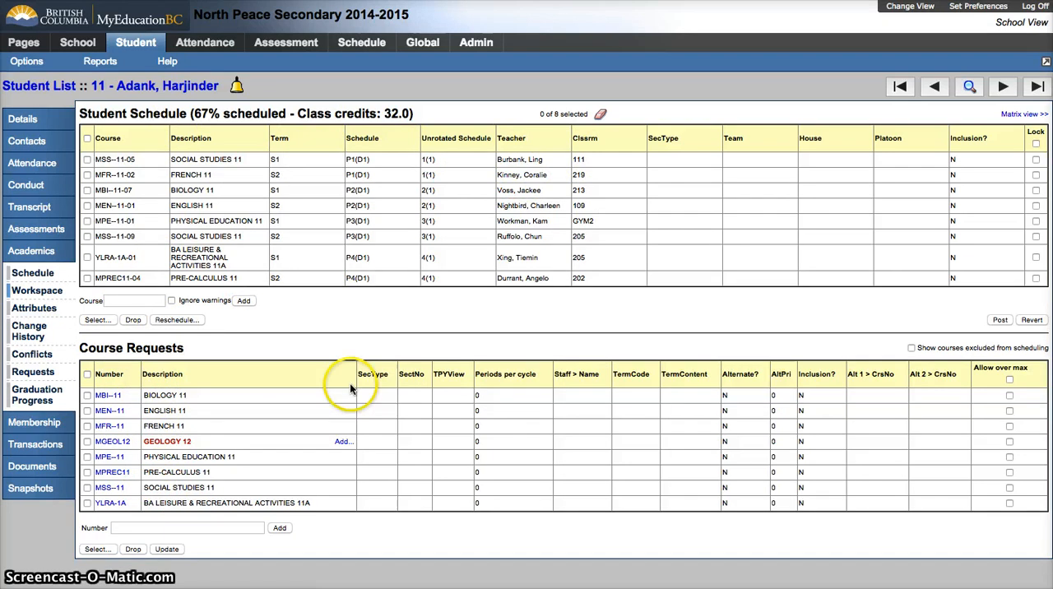
mouse_move(168, 454)
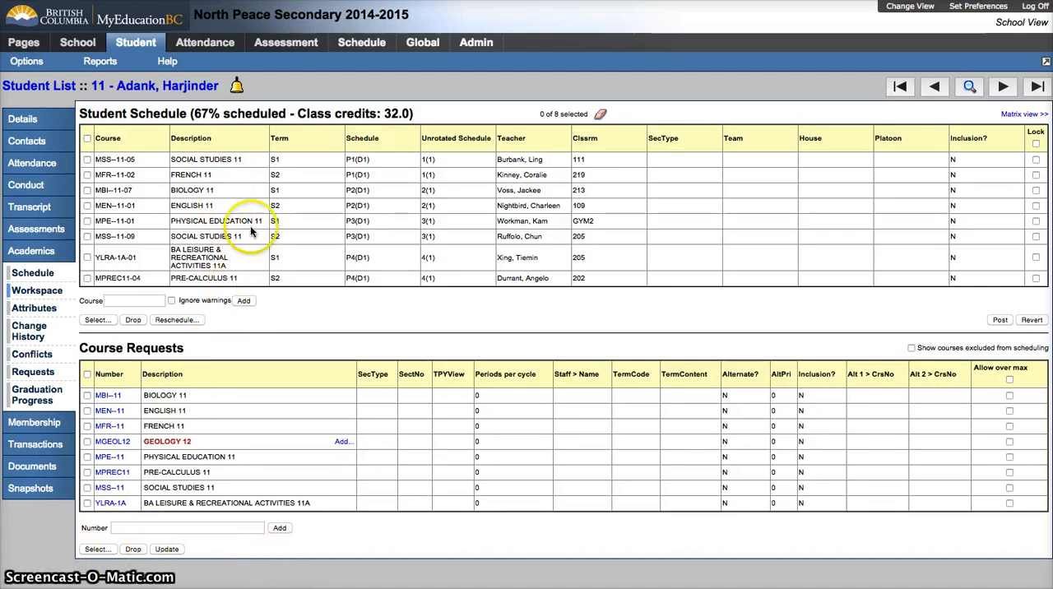
mouse_move(1023, 119)
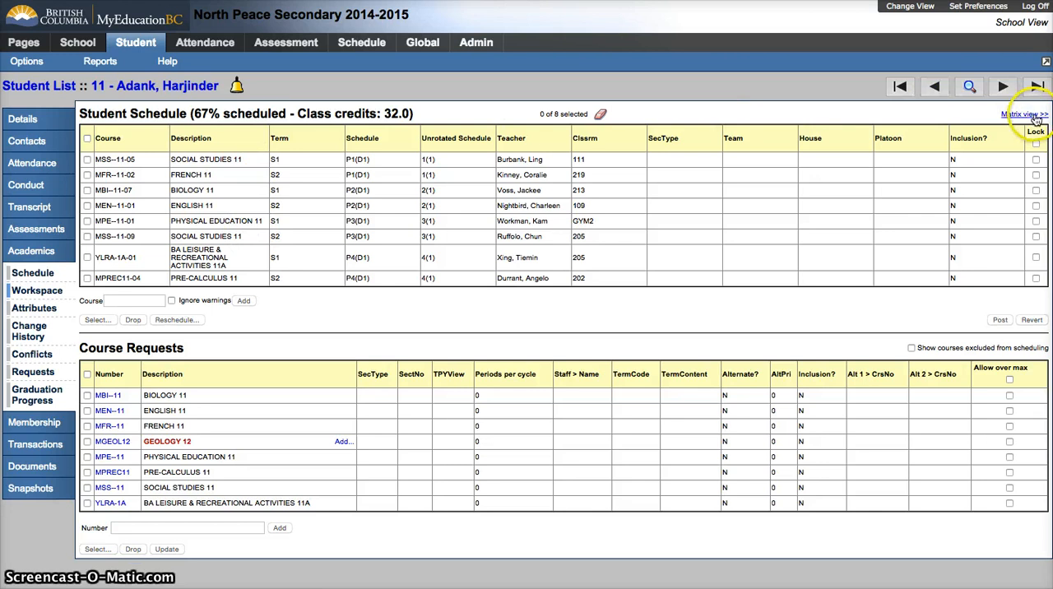
left_click(1025, 114)
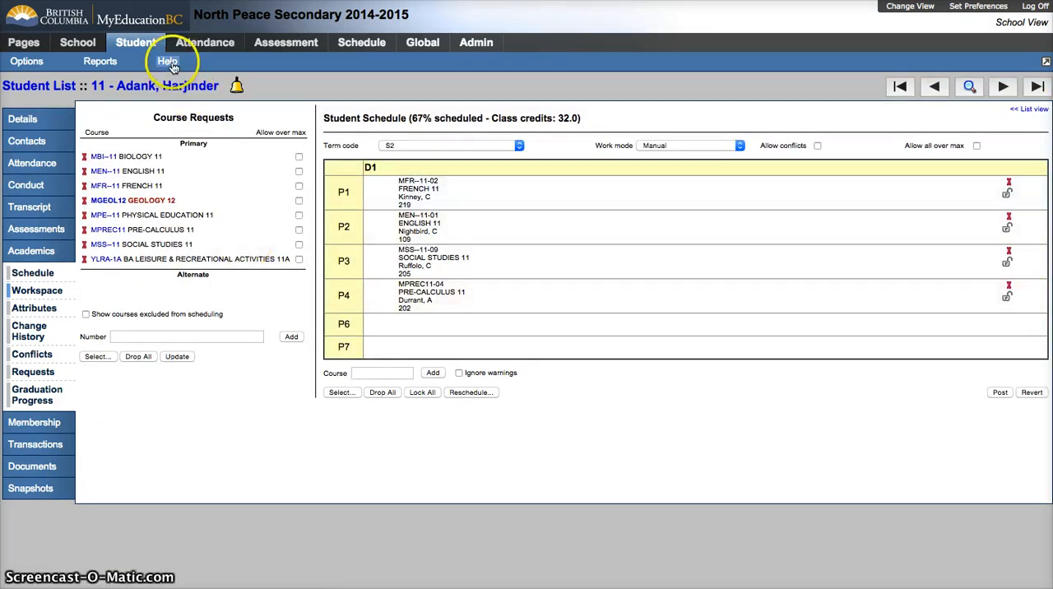
left_click(168, 59)
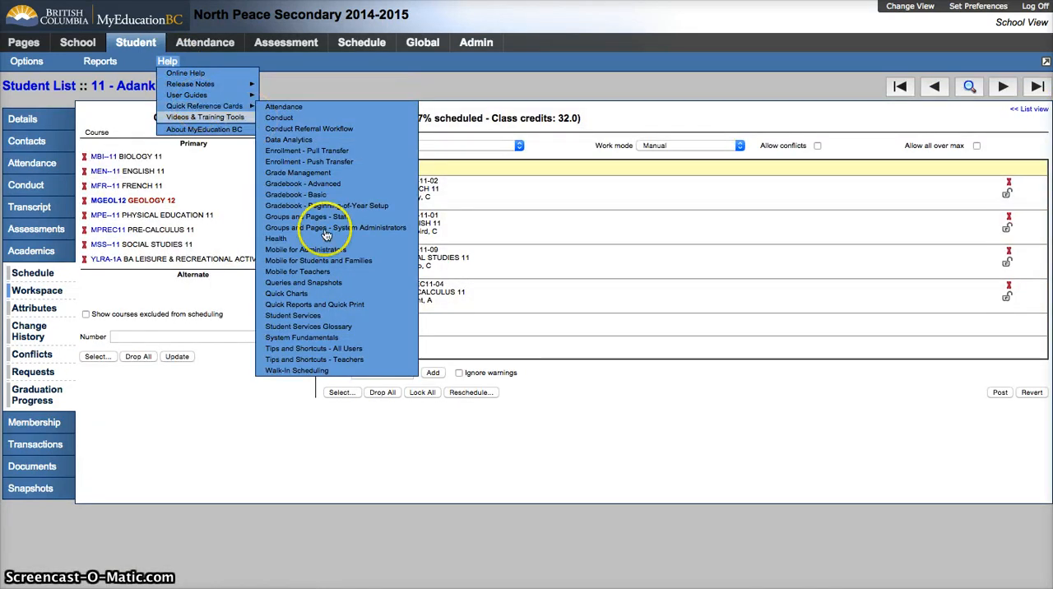
mouse_move(286, 431)
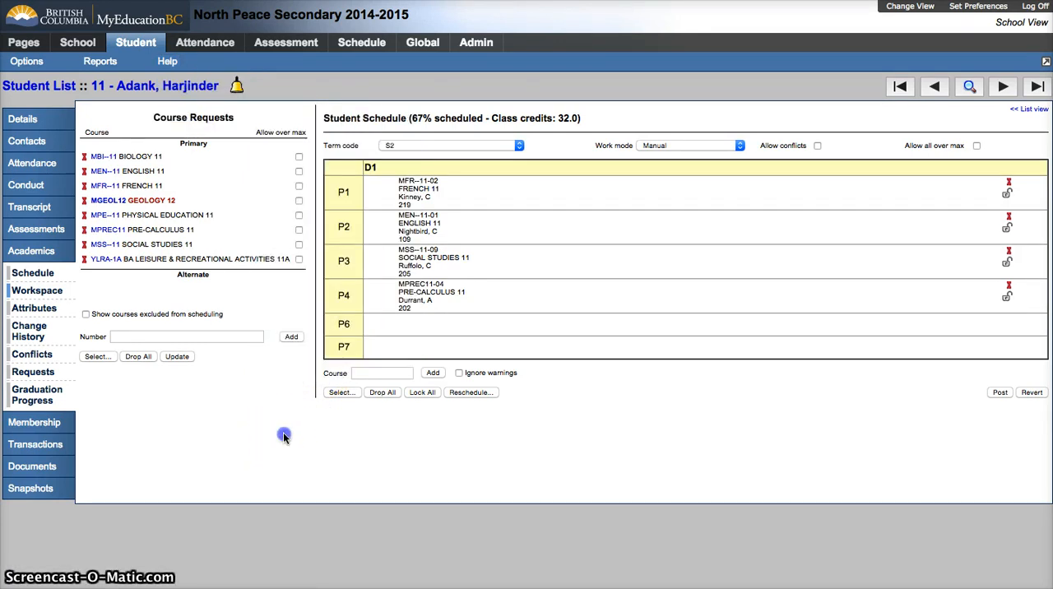
mouse_move(34, 341)
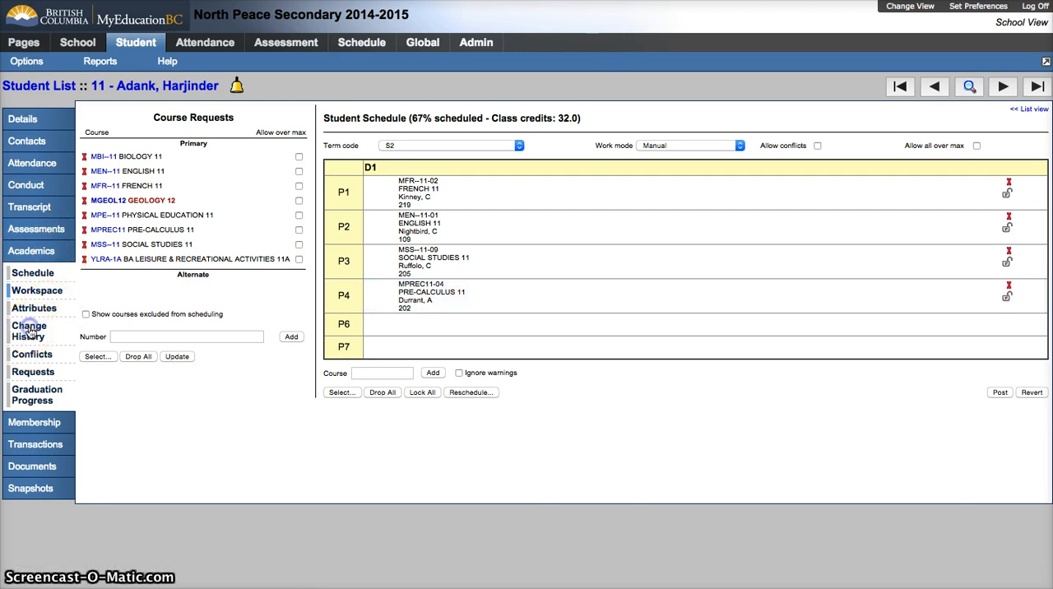
Review the eight add/drop change-history records, then show the course-by-period conflicts grid.
left_click(30, 329)
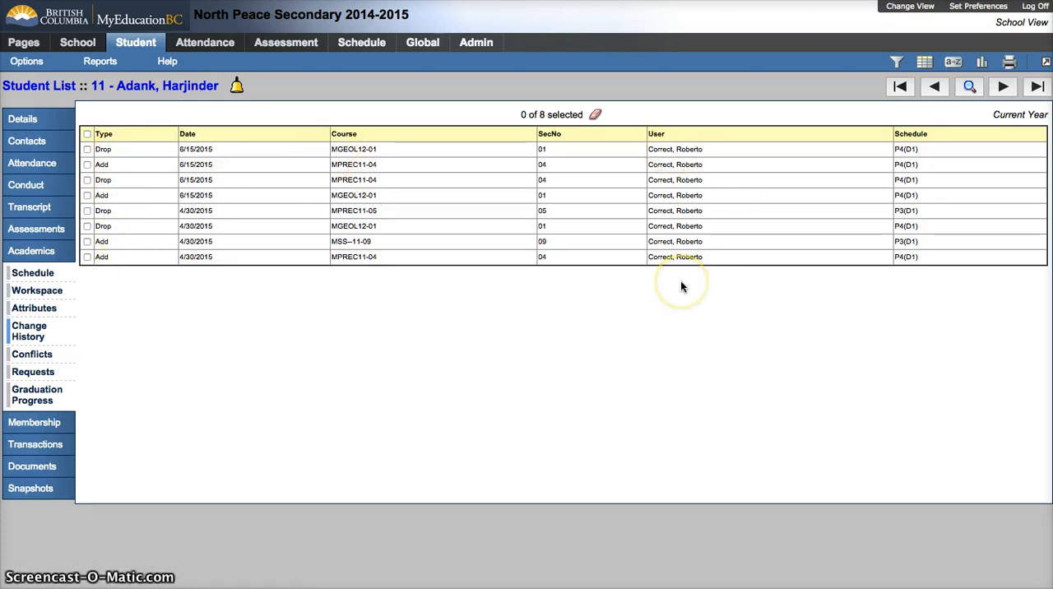
mouse_move(257, 303)
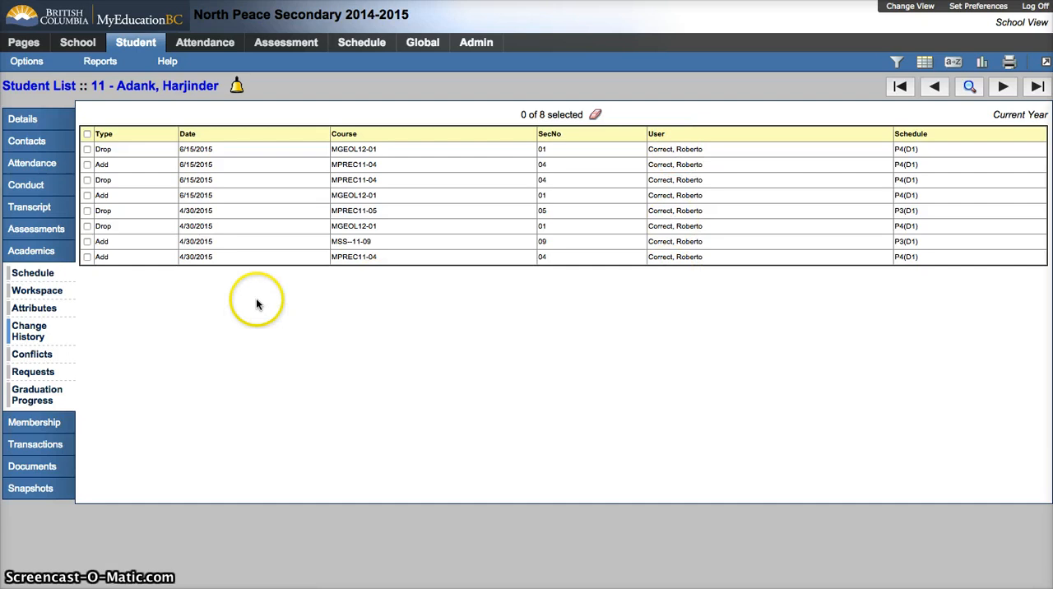
mouse_move(33, 356)
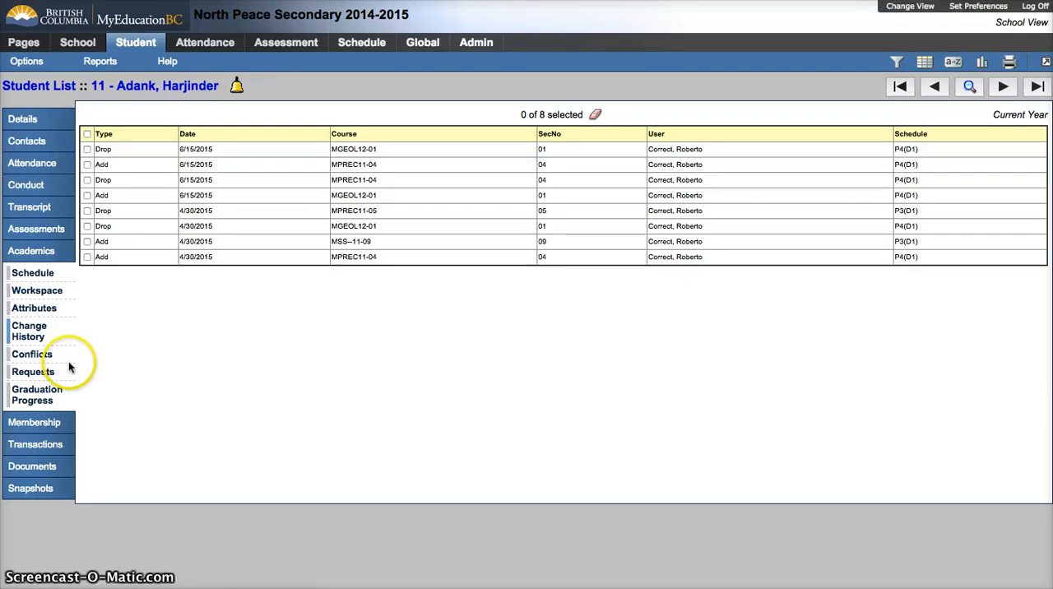
mouse_move(174, 358)
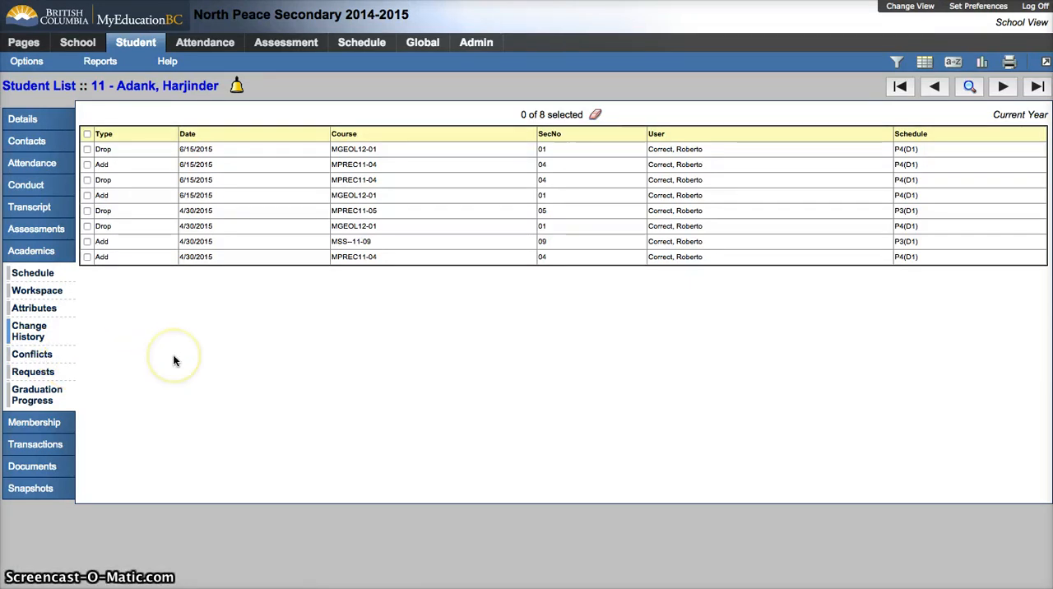
left_click(33, 273)
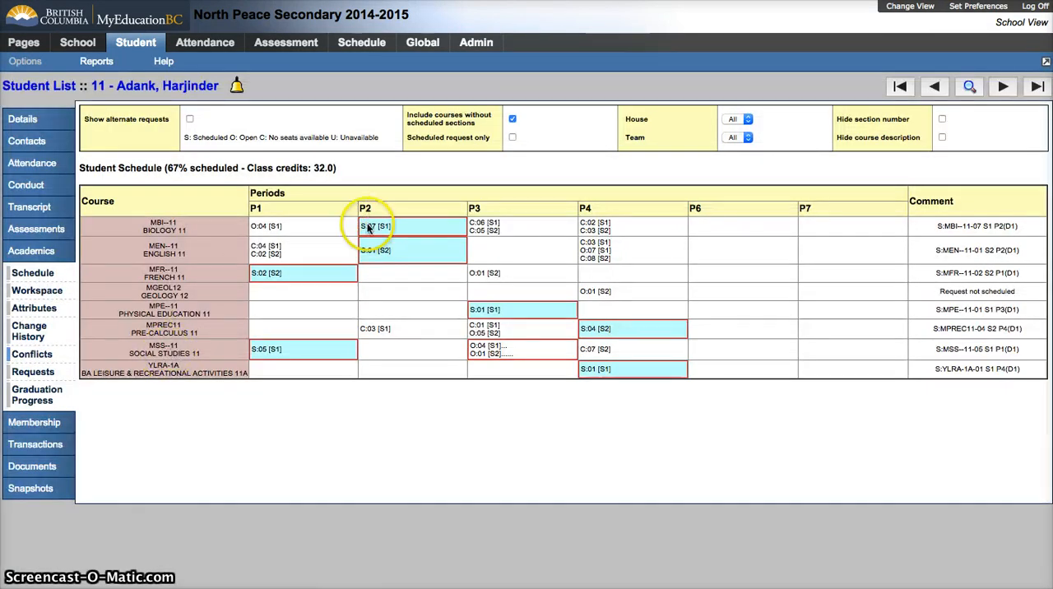
mouse_move(393, 270)
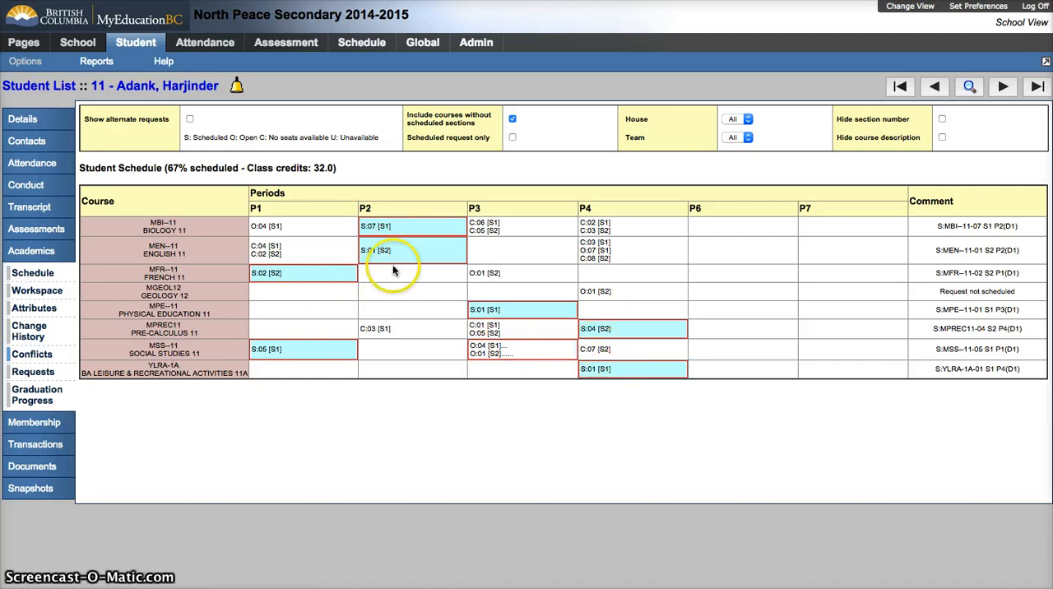
mouse_move(398, 236)
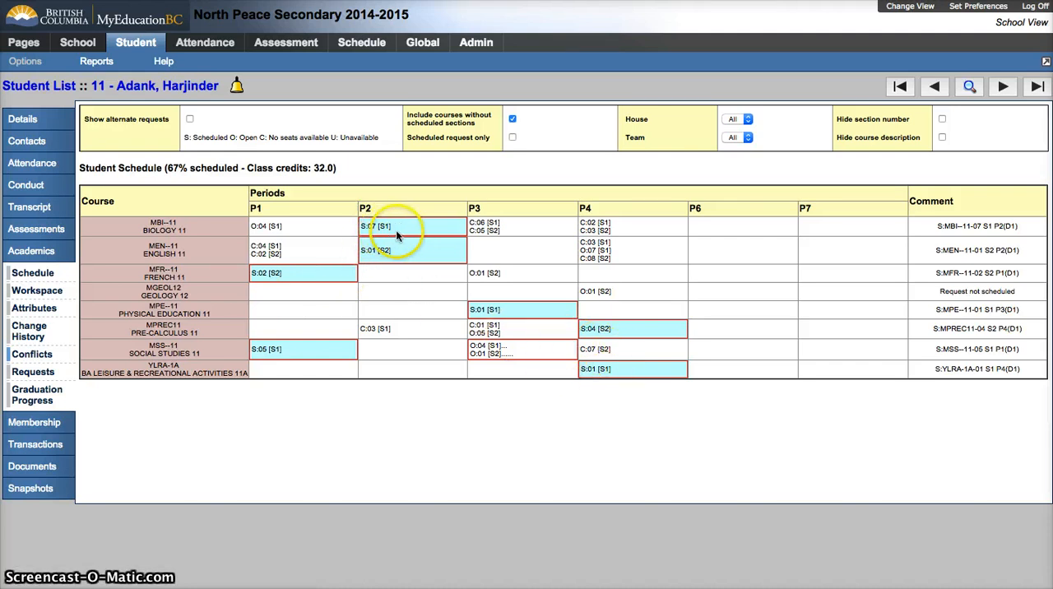
mouse_move(359, 234)
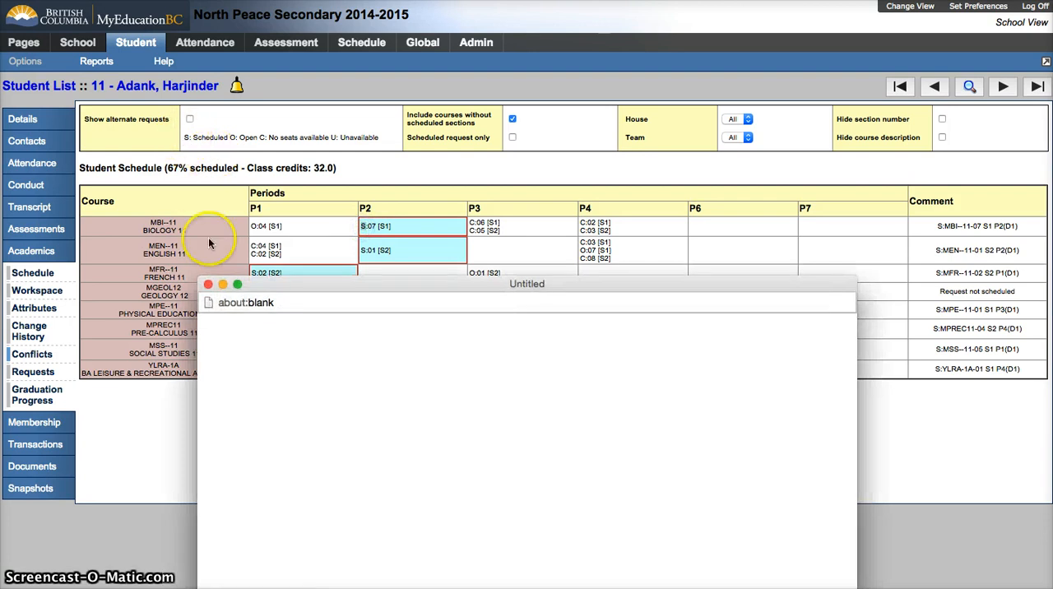
left_click(220, 283)
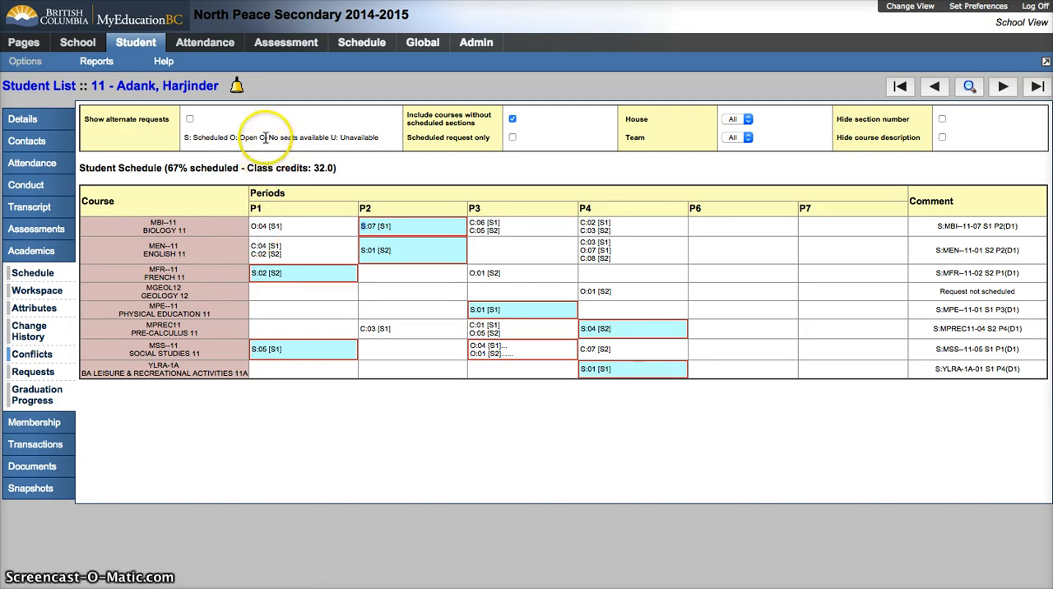
mouse_move(335, 138)
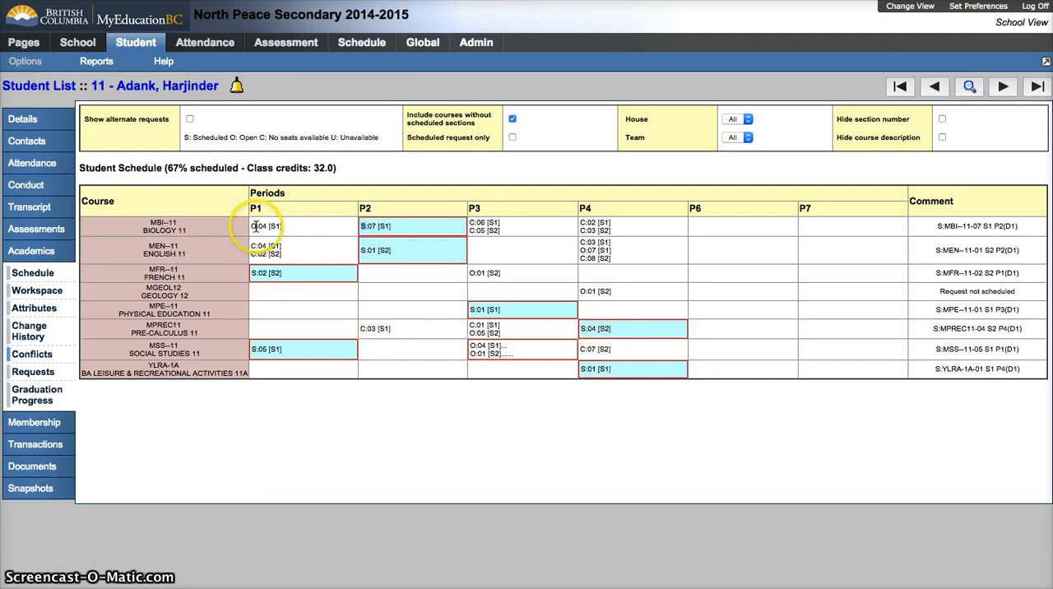
mouse_move(293, 262)
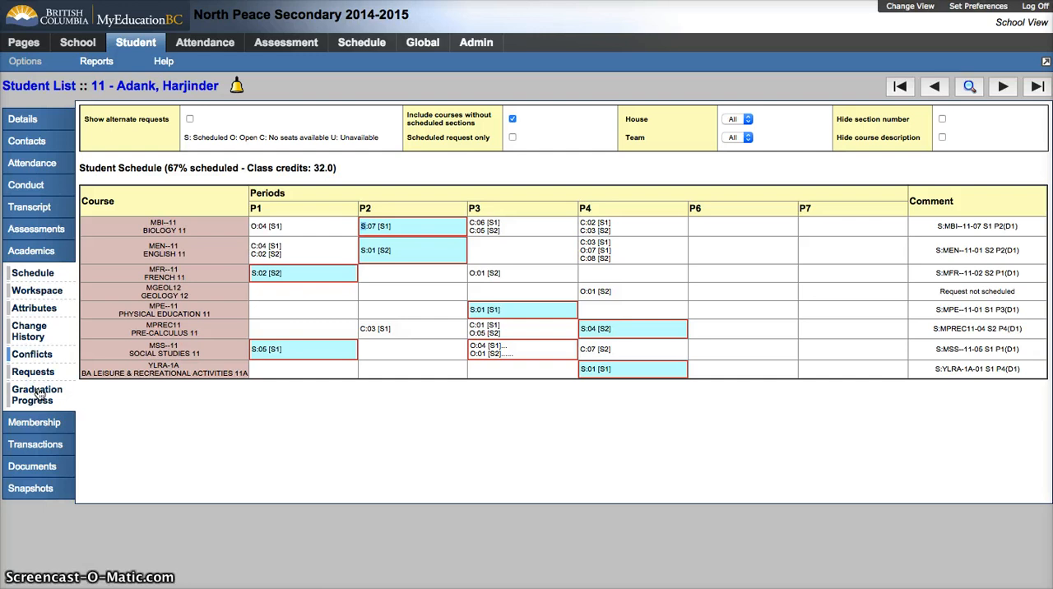
left_click(36, 393)
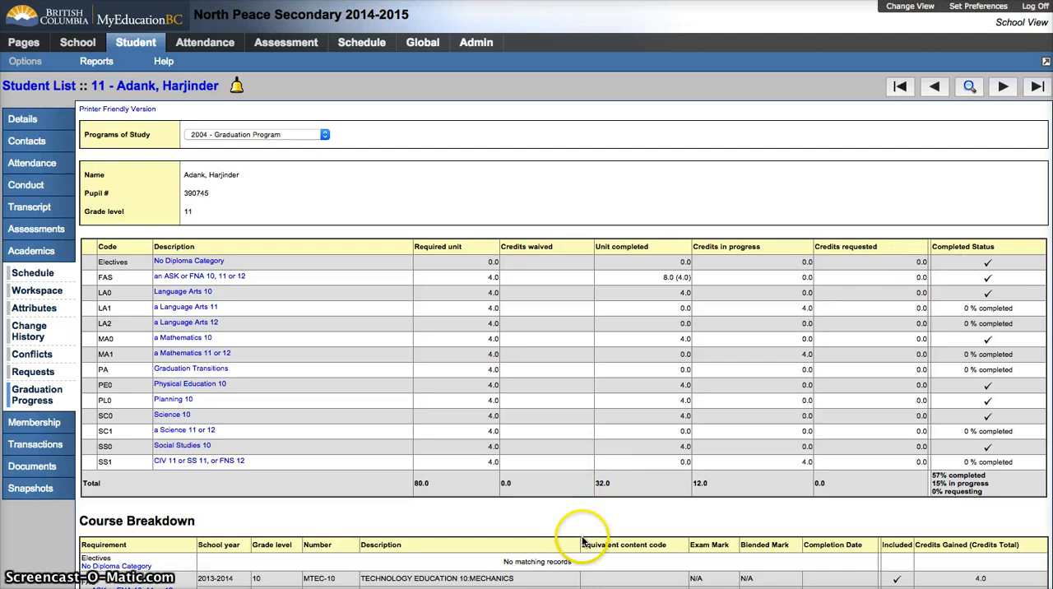
mouse_move(254, 258)
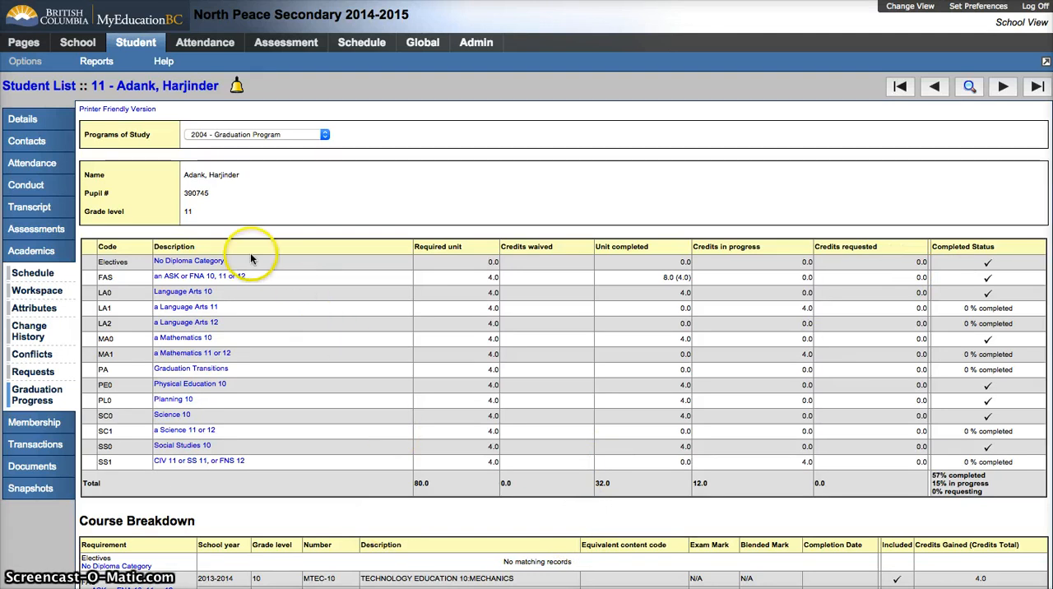
mouse_move(36, 290)
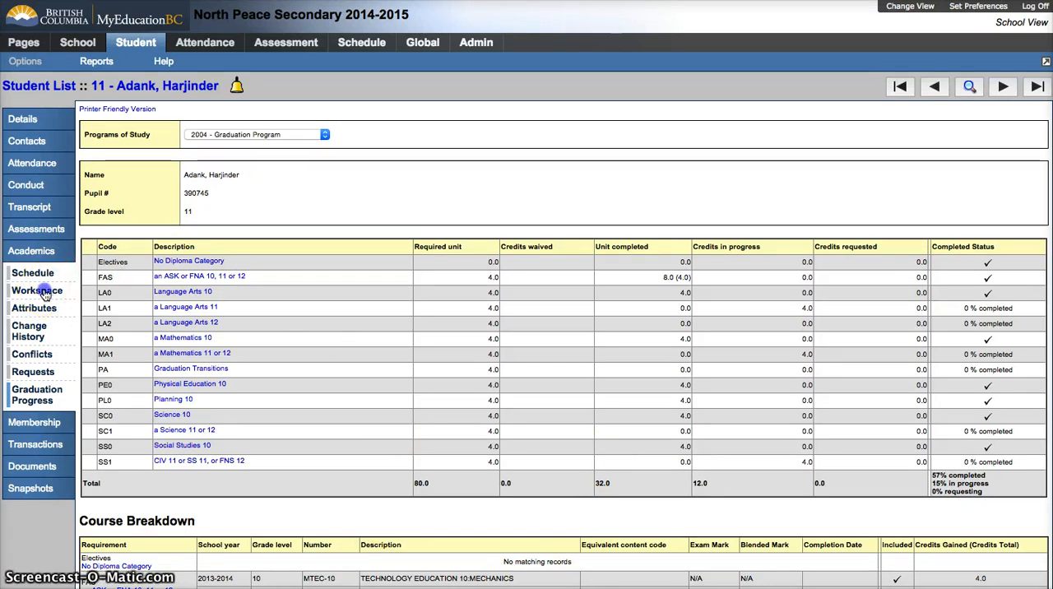